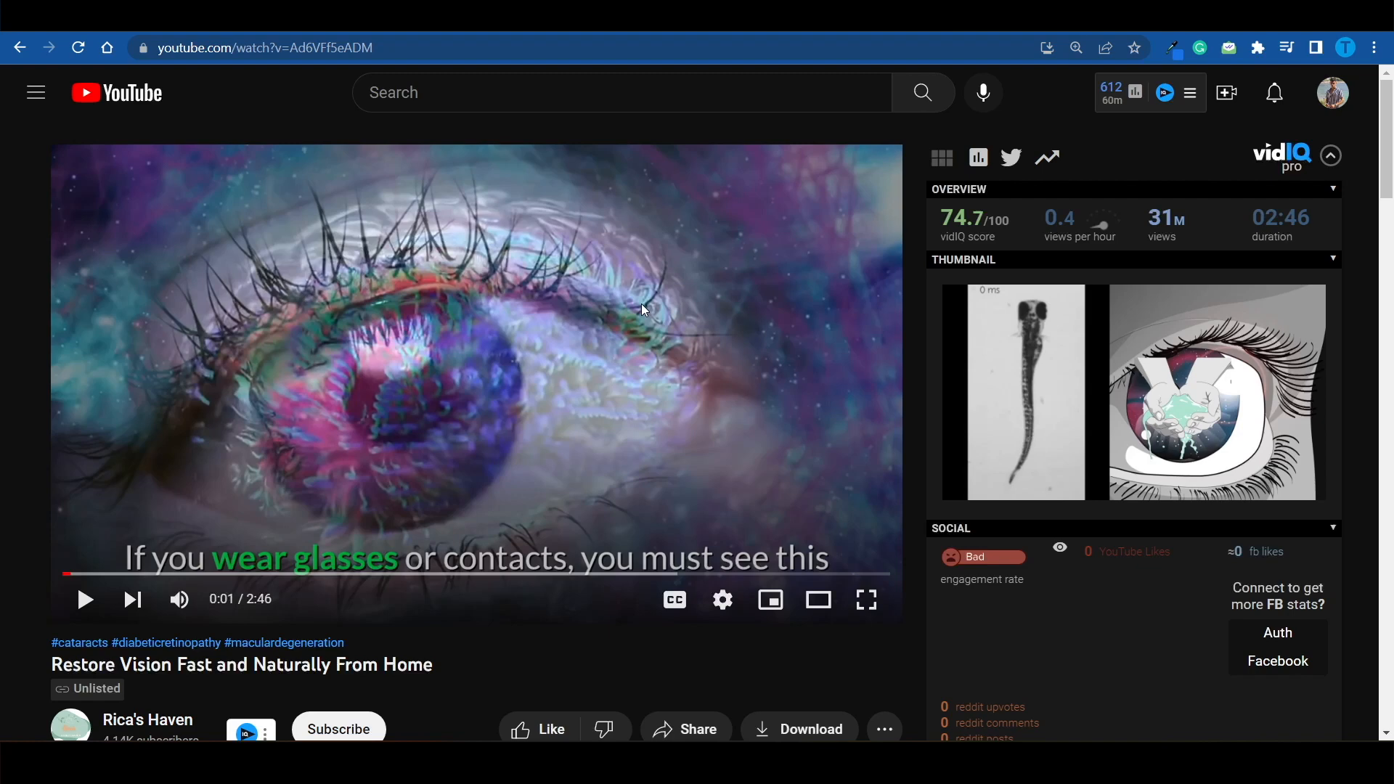
pyautogui.moveTo(528, 218)
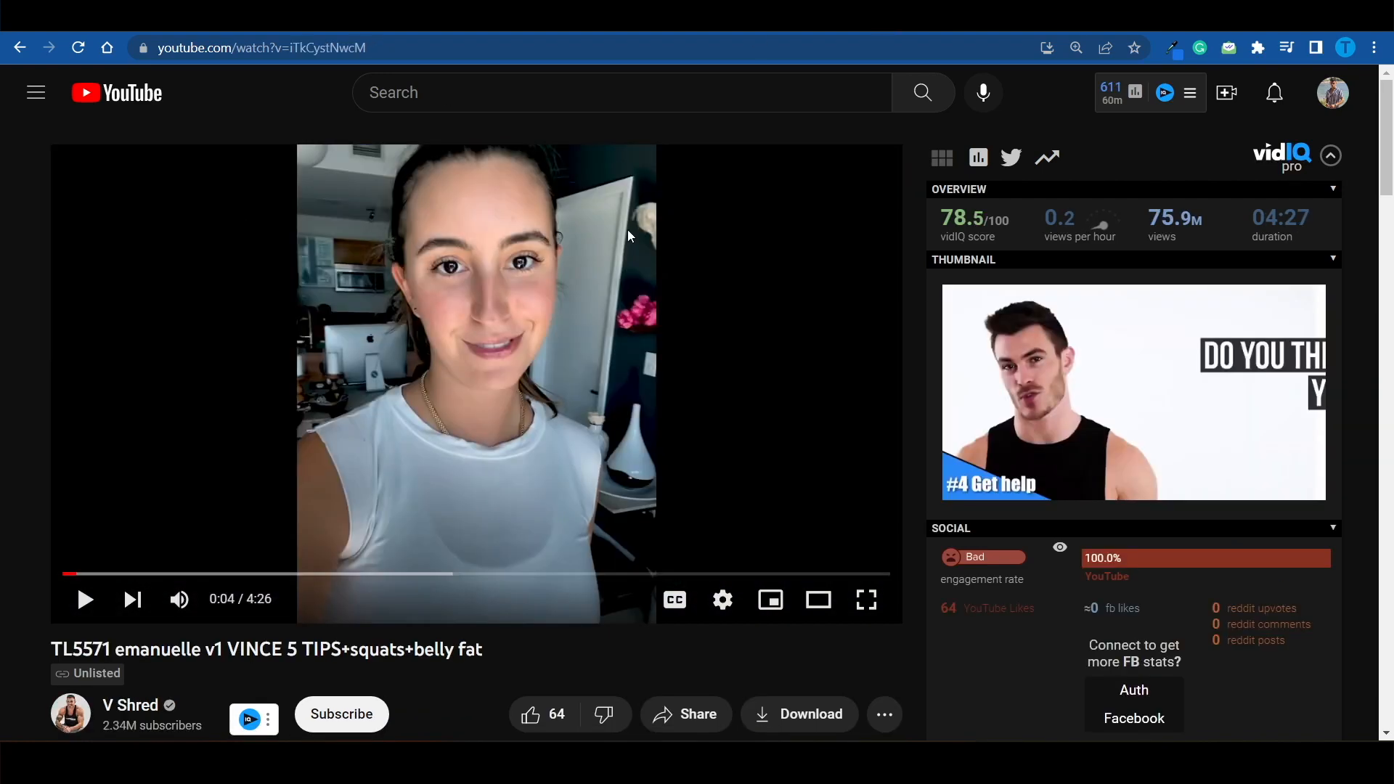
pyautogui.moveTo(624, 308)
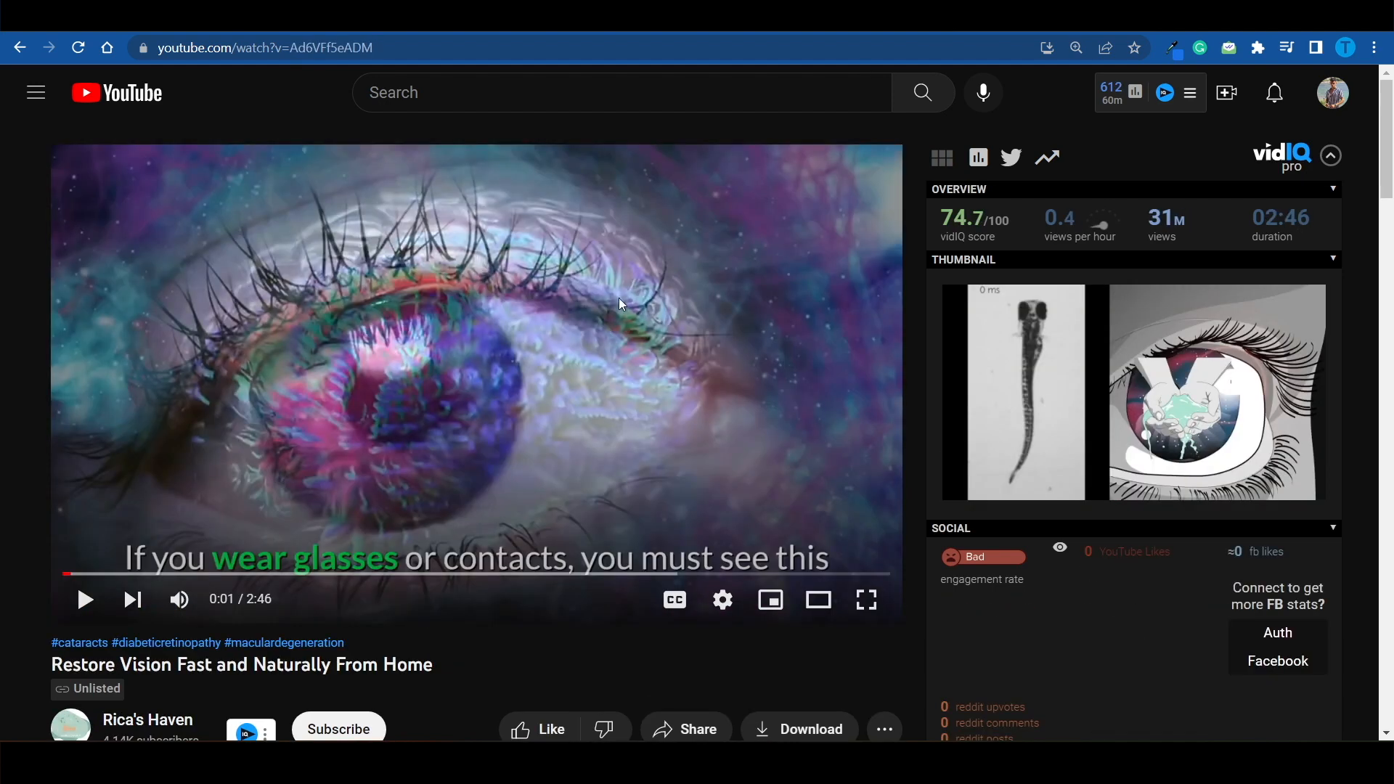
pyautogui.moveTo(598, 242)
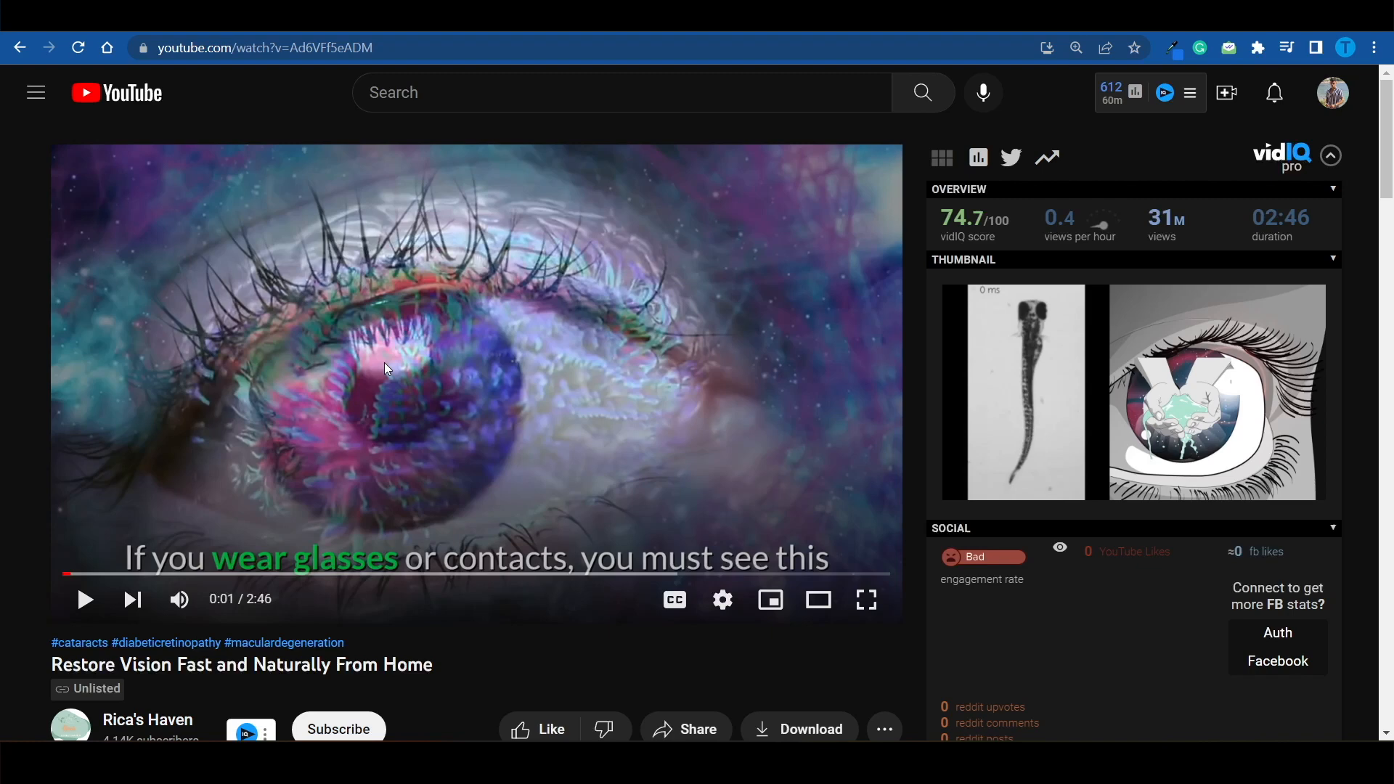
pyautogui.moveTo(389, 363)
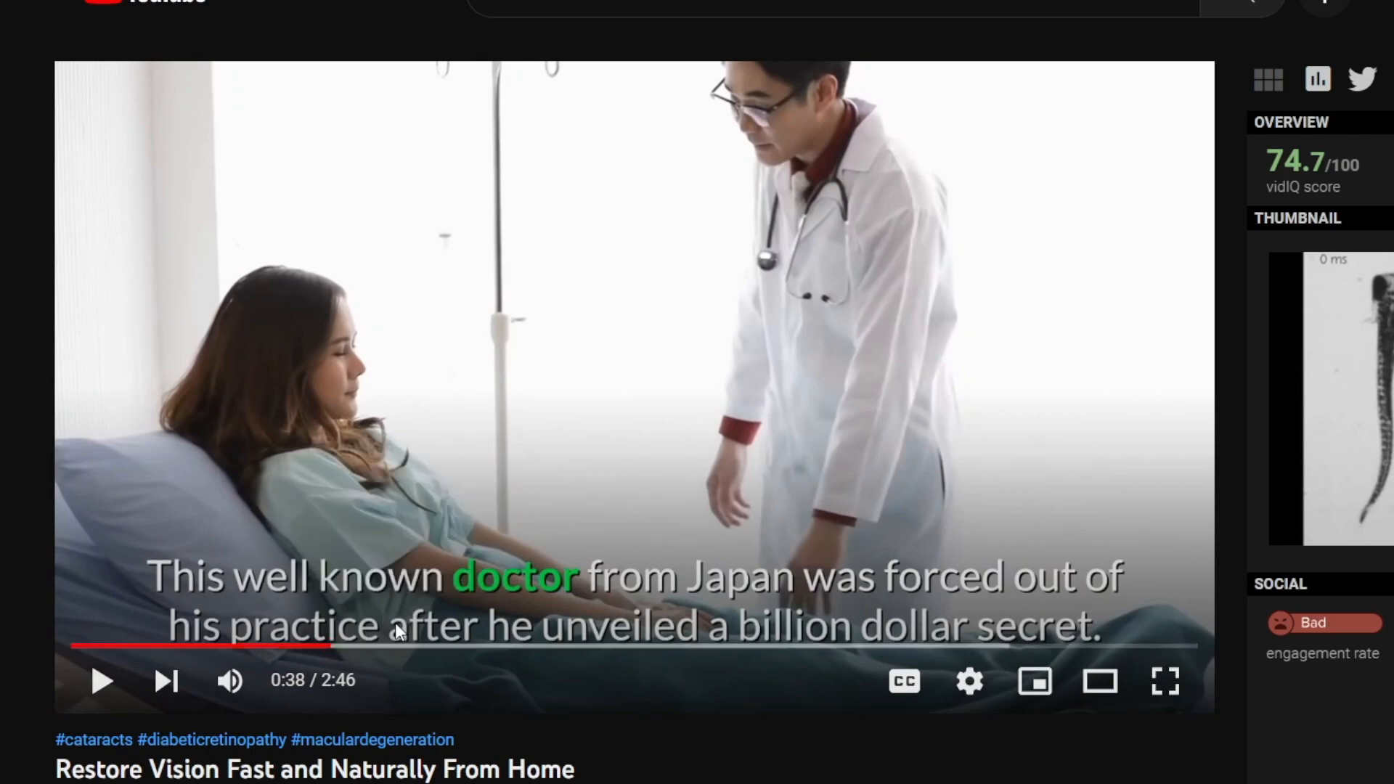
pyautogui.moveTo(457, 588)
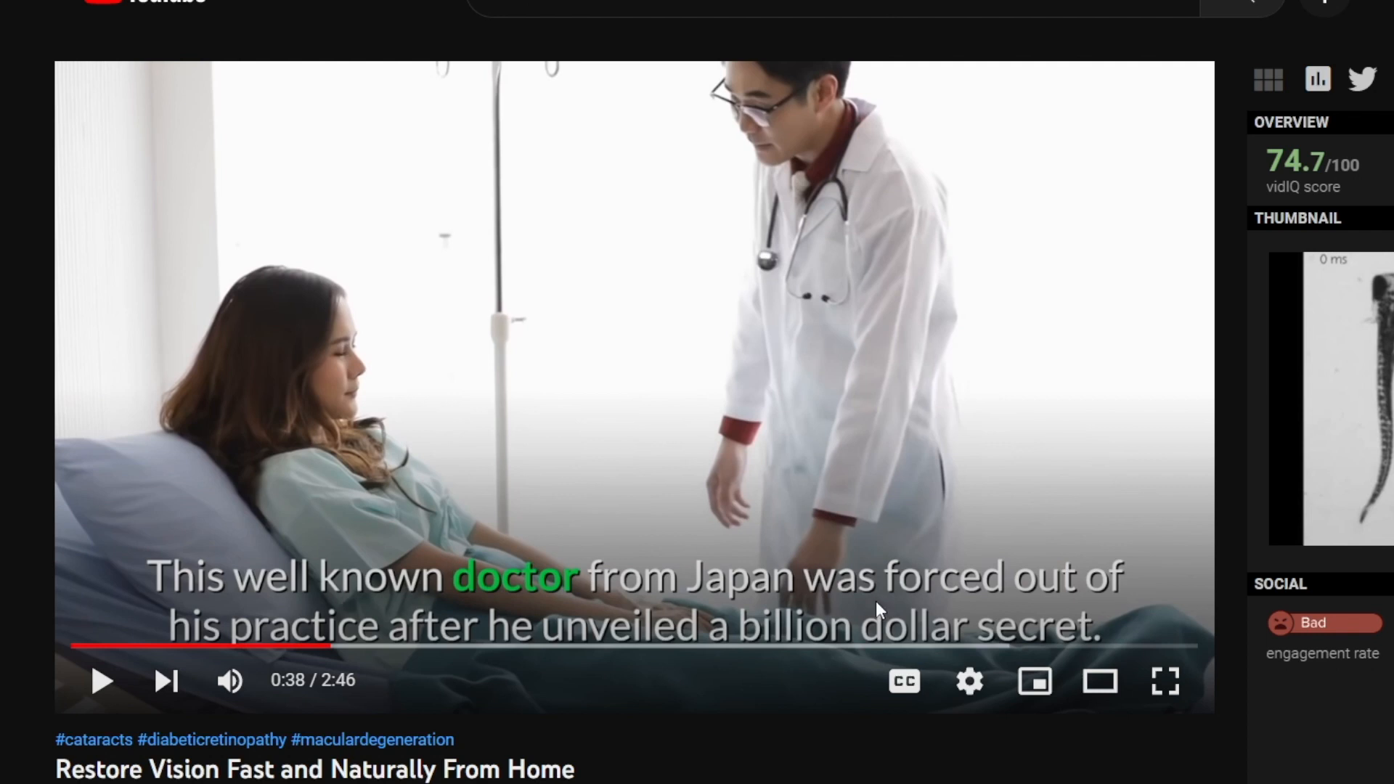
pyautogui.moveTo(784, 359)
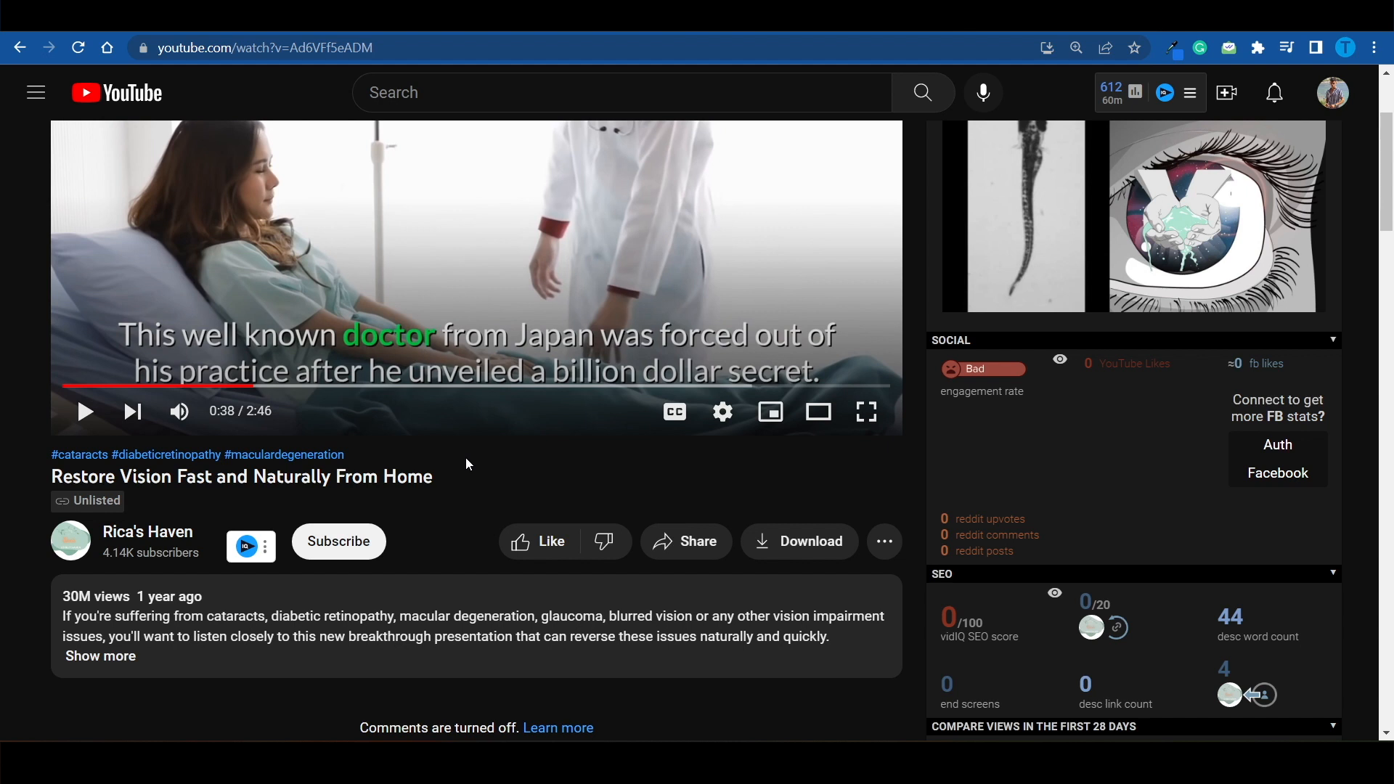
pyautogui.moveTo(85, 573)
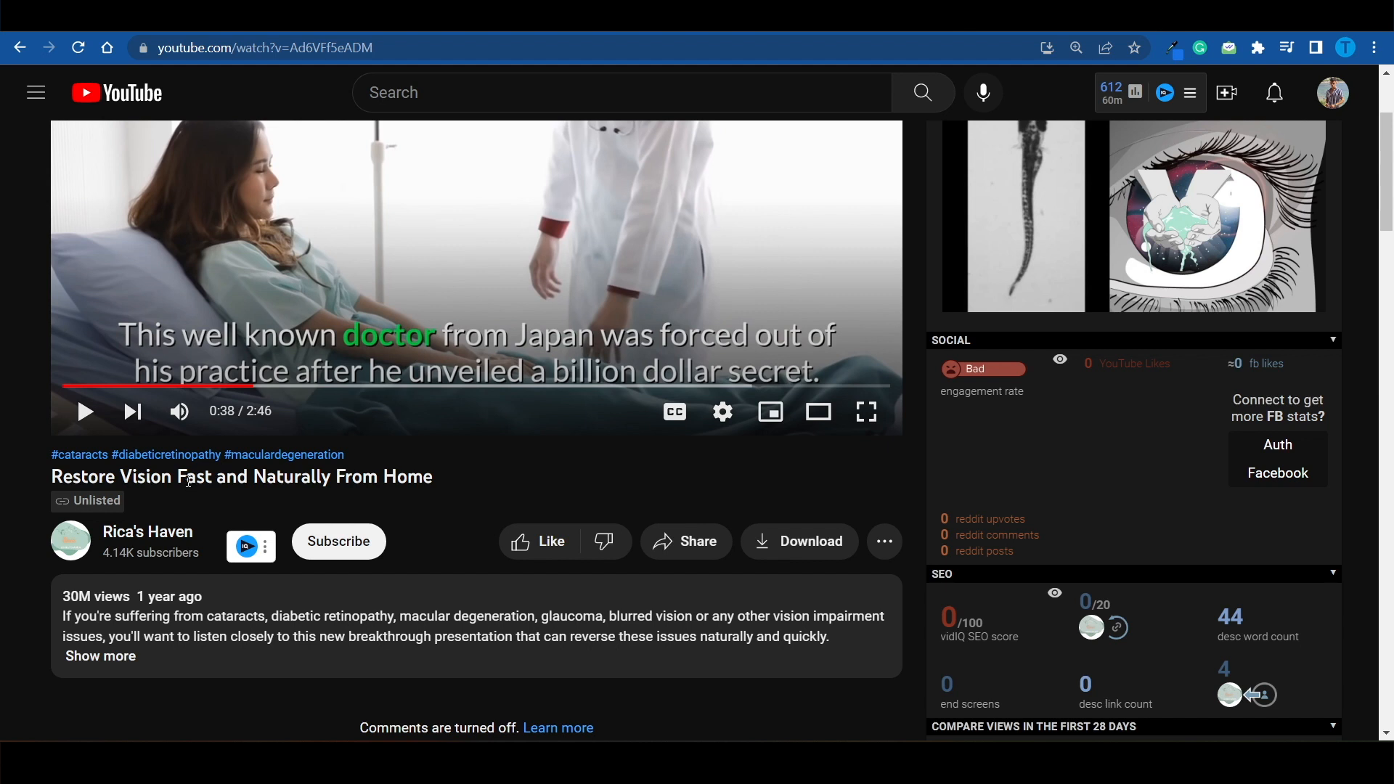
pyautogui.moveTo(613, 211)
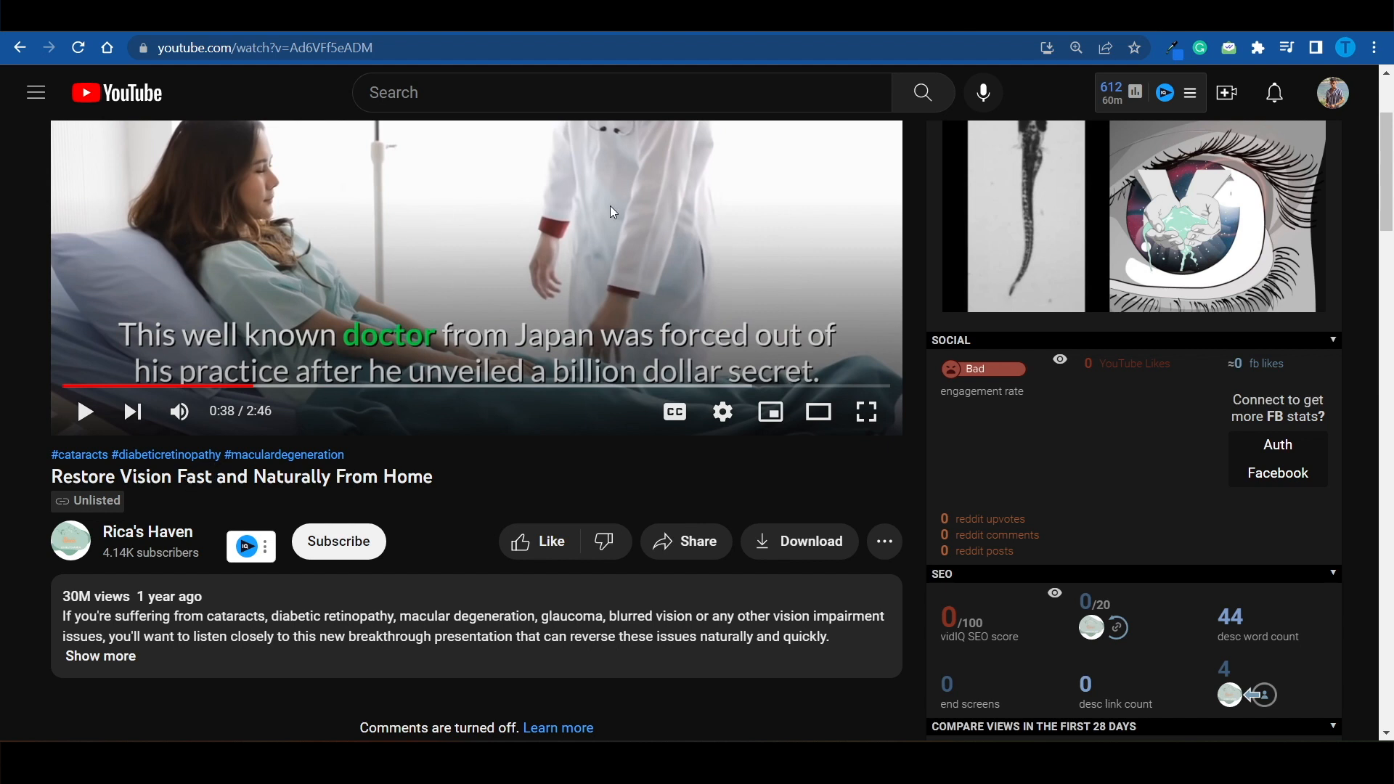
pyautogui.moveTo(479, 349)
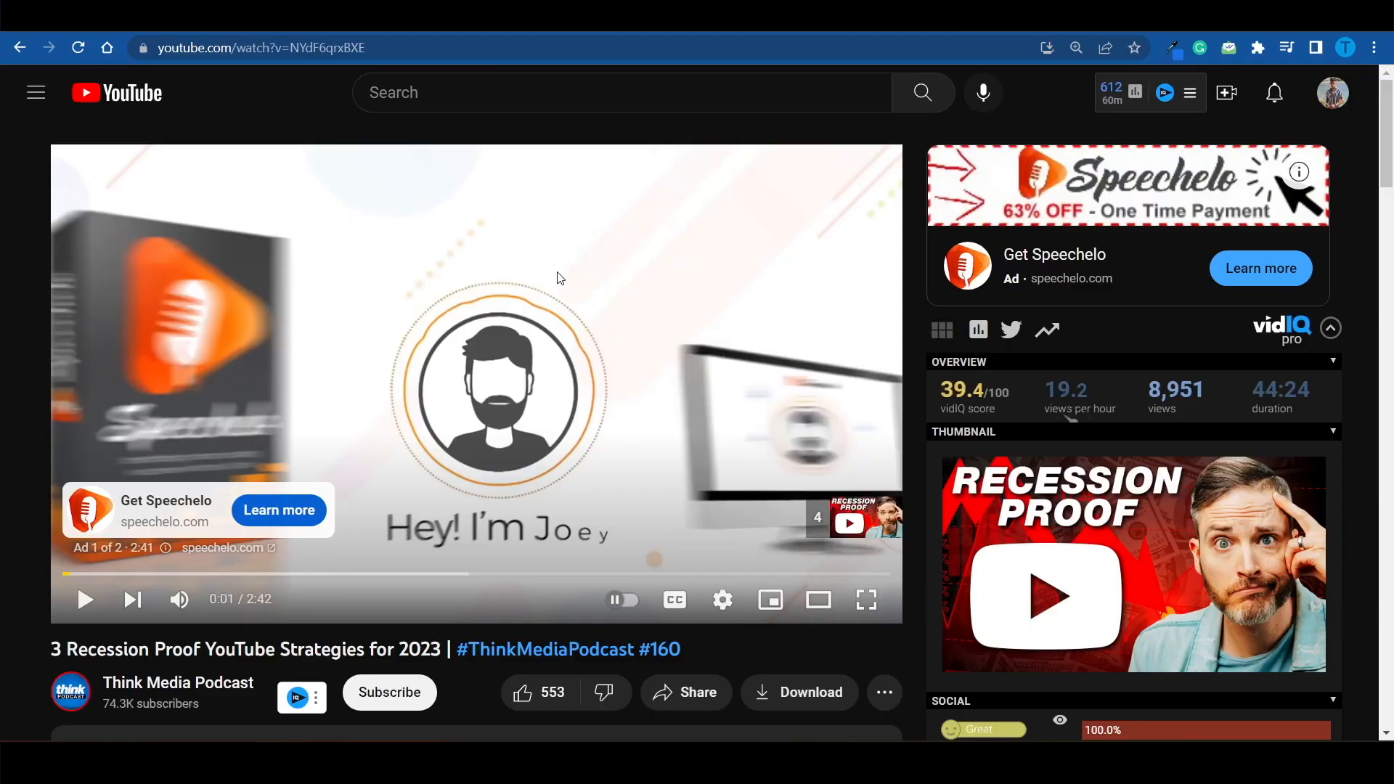
# - Get the Speechelo ad's video ID from Stats for nerds and load watch?v=enteawgLr8c
pyautogui.rightClick(560, 277)
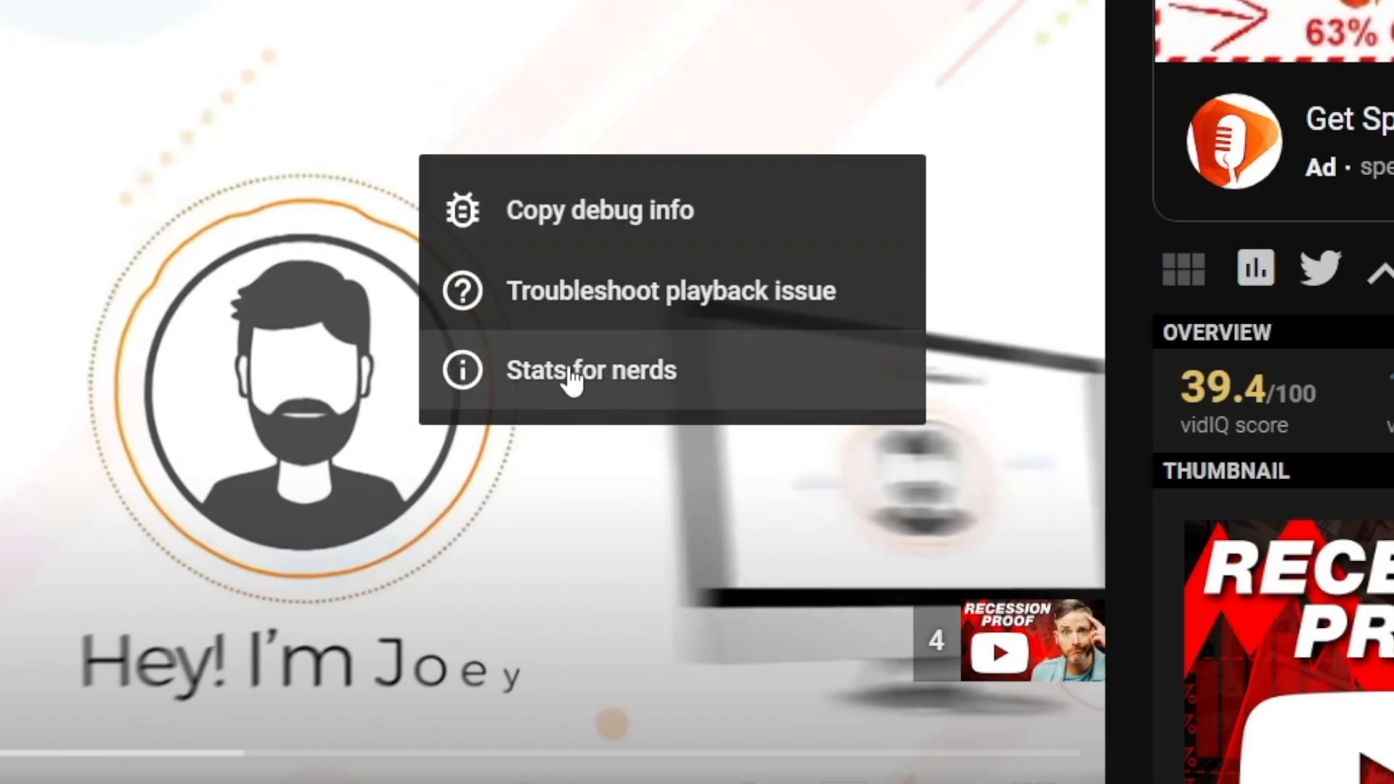
pyautogui.click(581, 371)
pyautogui.write('https://www.youtube.com/watch?v=N')
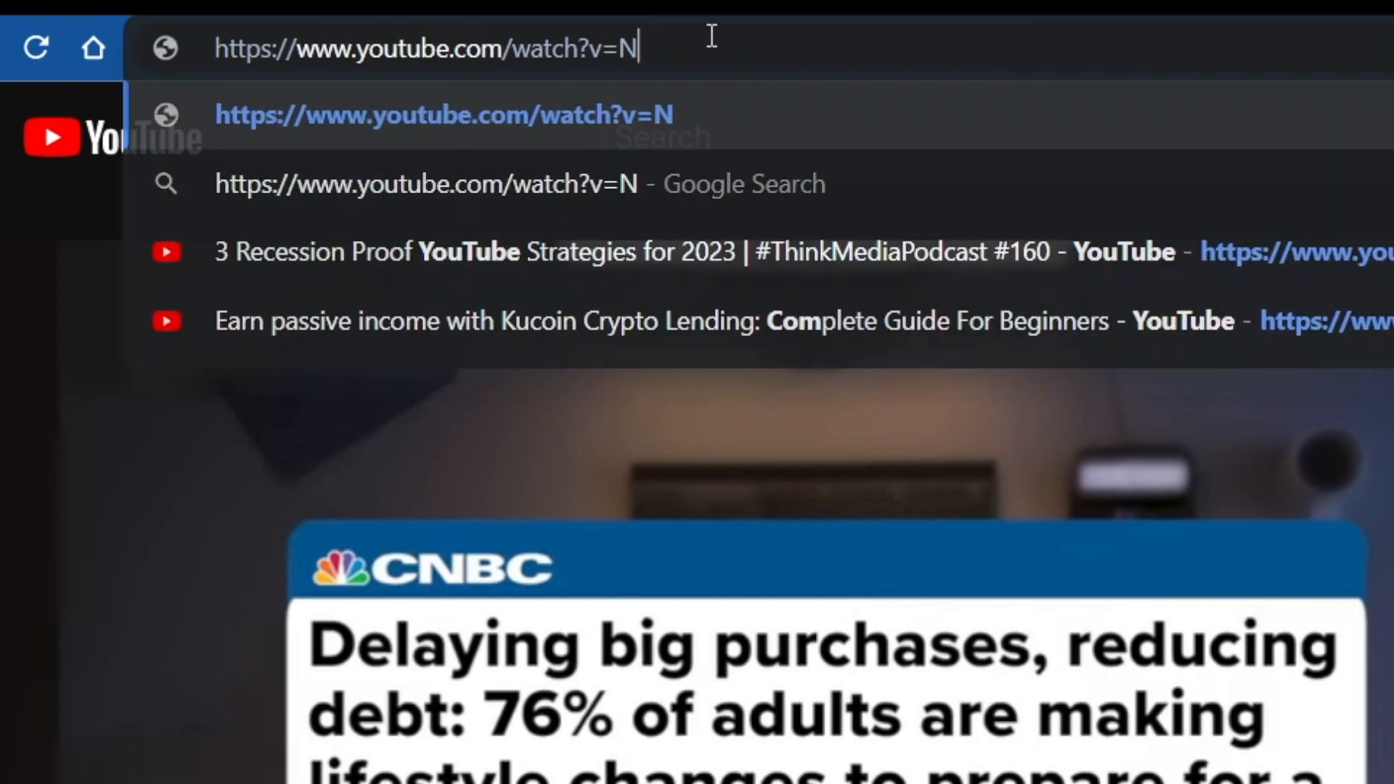
pyautogui.write('enteawgLr8c')
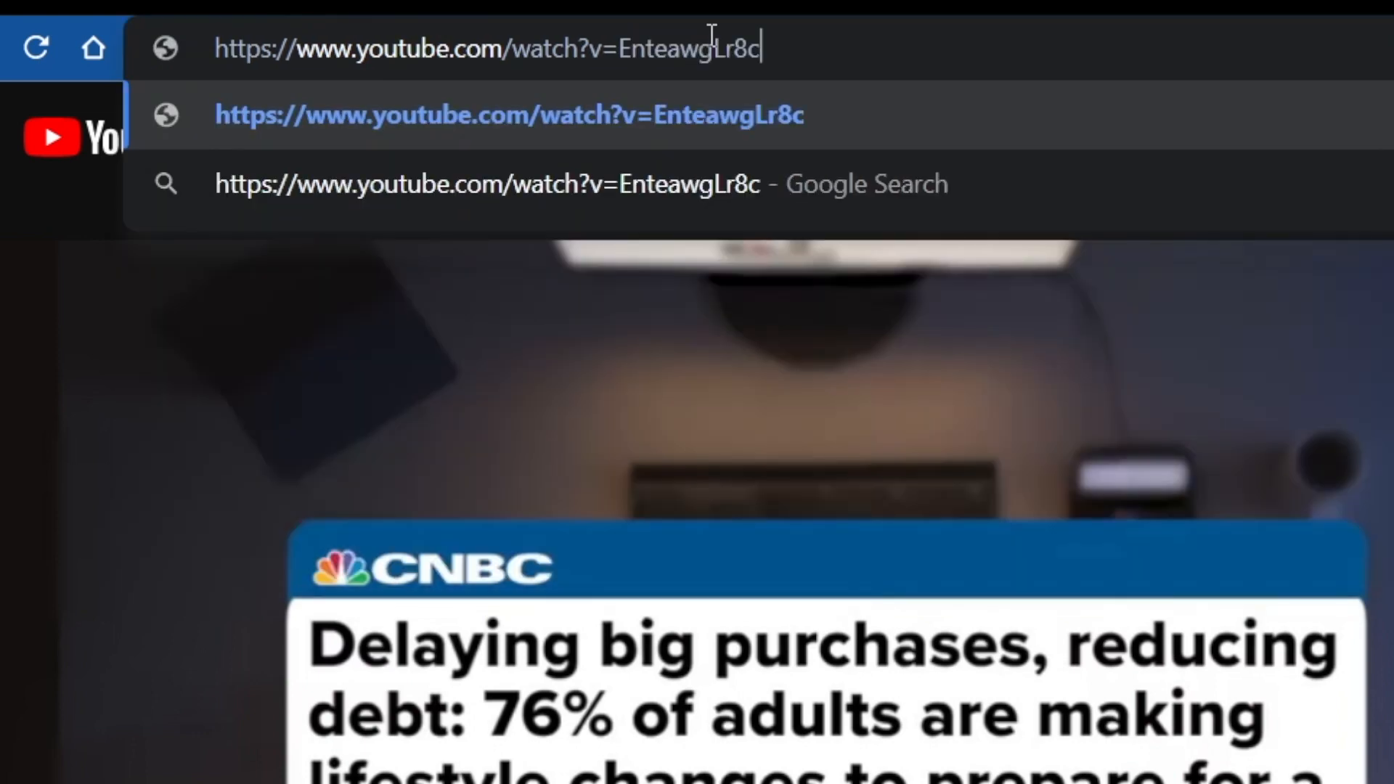
pyautogui.press('Enter')
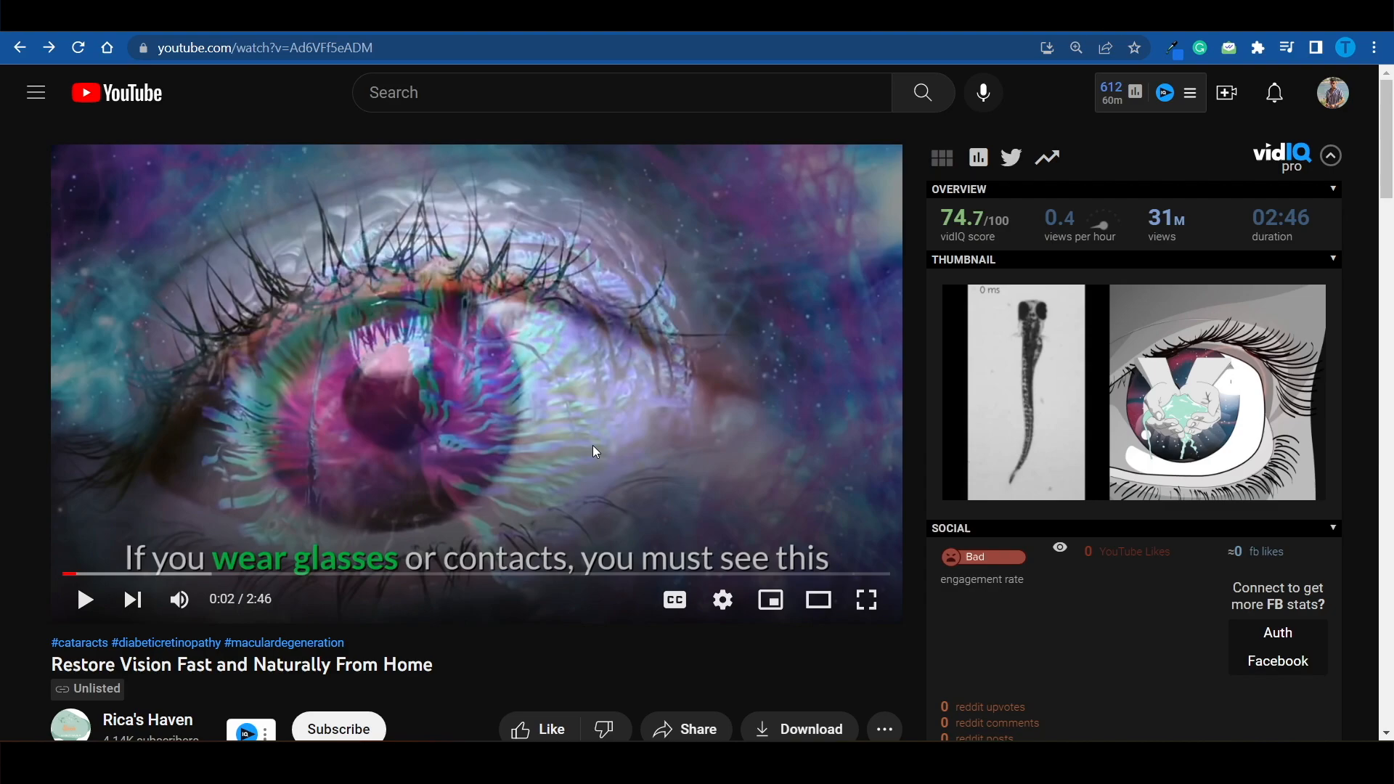
pyautogui.moveTo(728, 335)
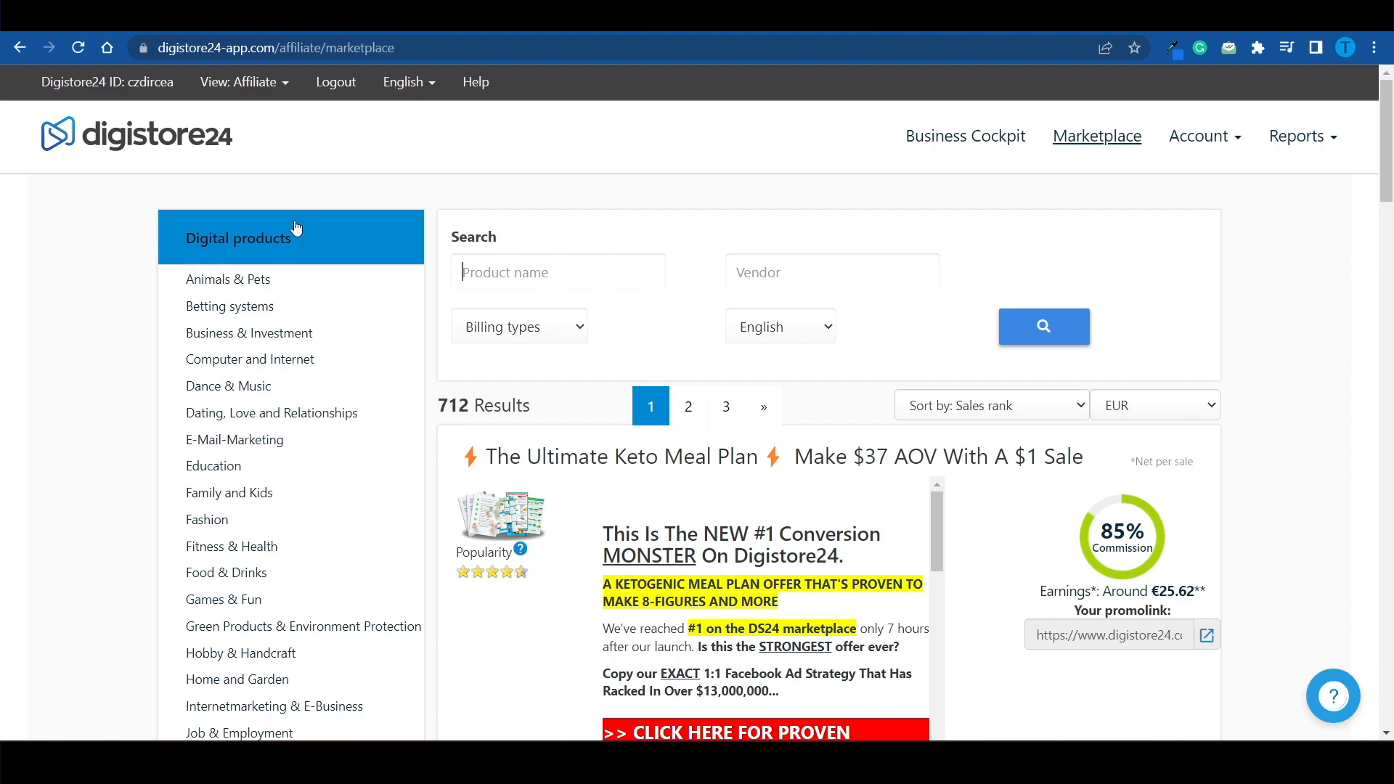
# - Scroll the marketplace to The Ultimate Keto Meal Plan and open its affiliate support page
pyautogui.scroll(-3)
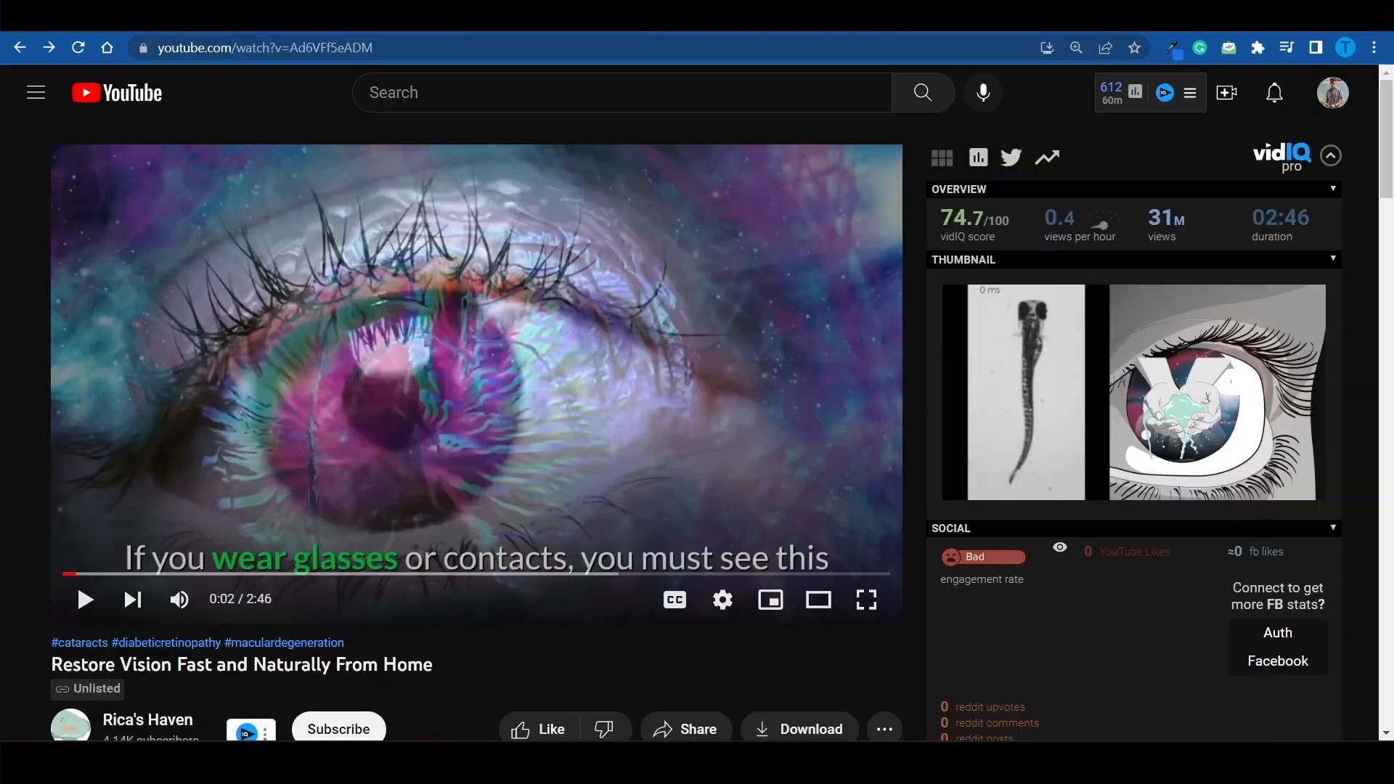
pyautogui.moveTo(569, 481)
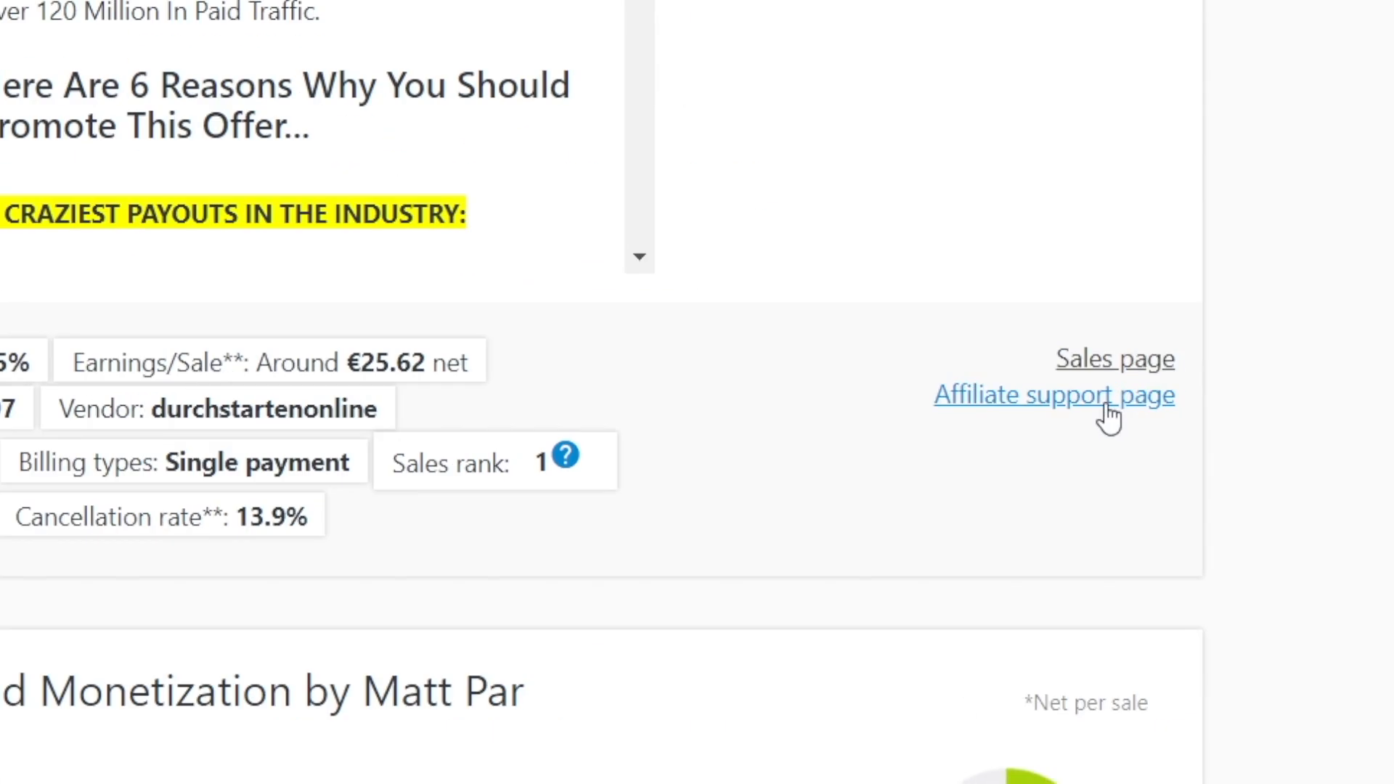
pyautogui.click(1056, 396)
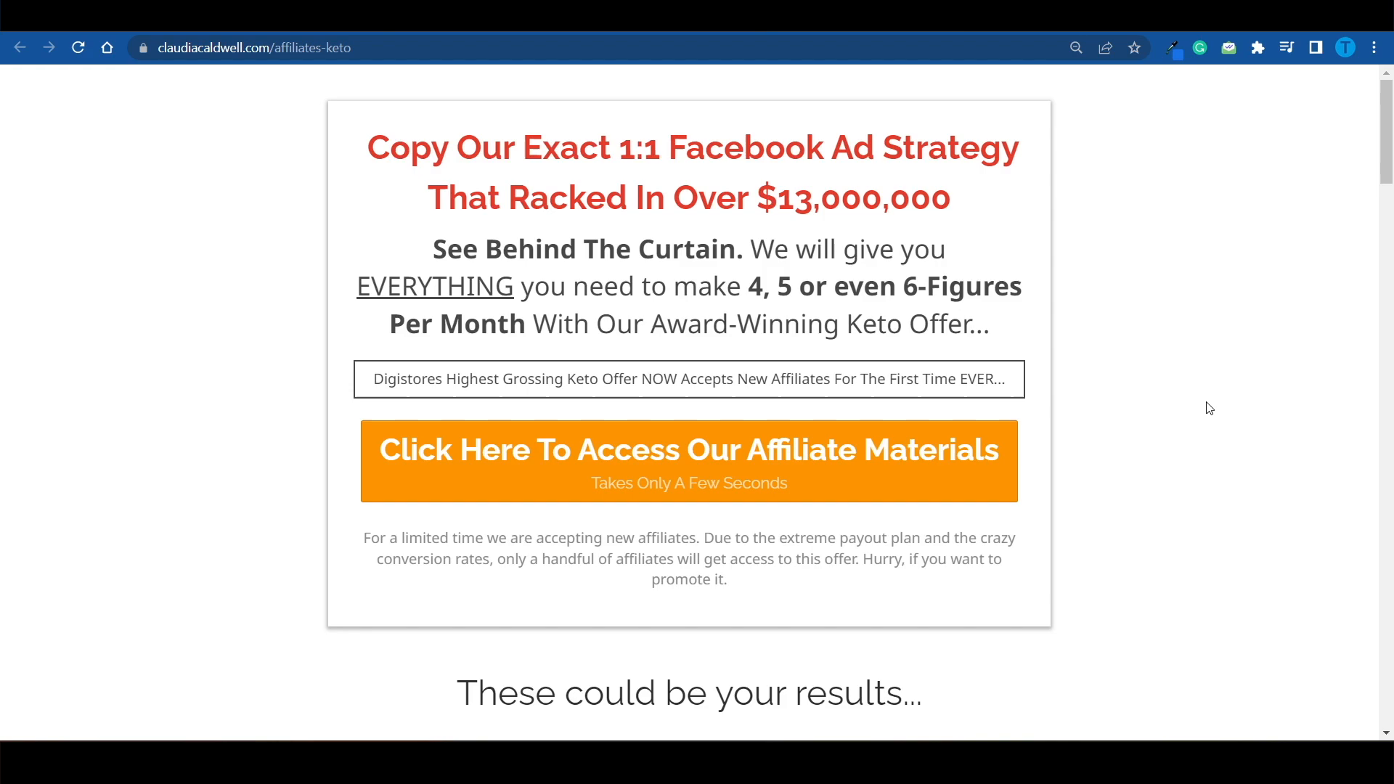
# - Submit the affiliate sign-up form, then open Step 1's download YT ads link
pyautogui.scroll(-3)
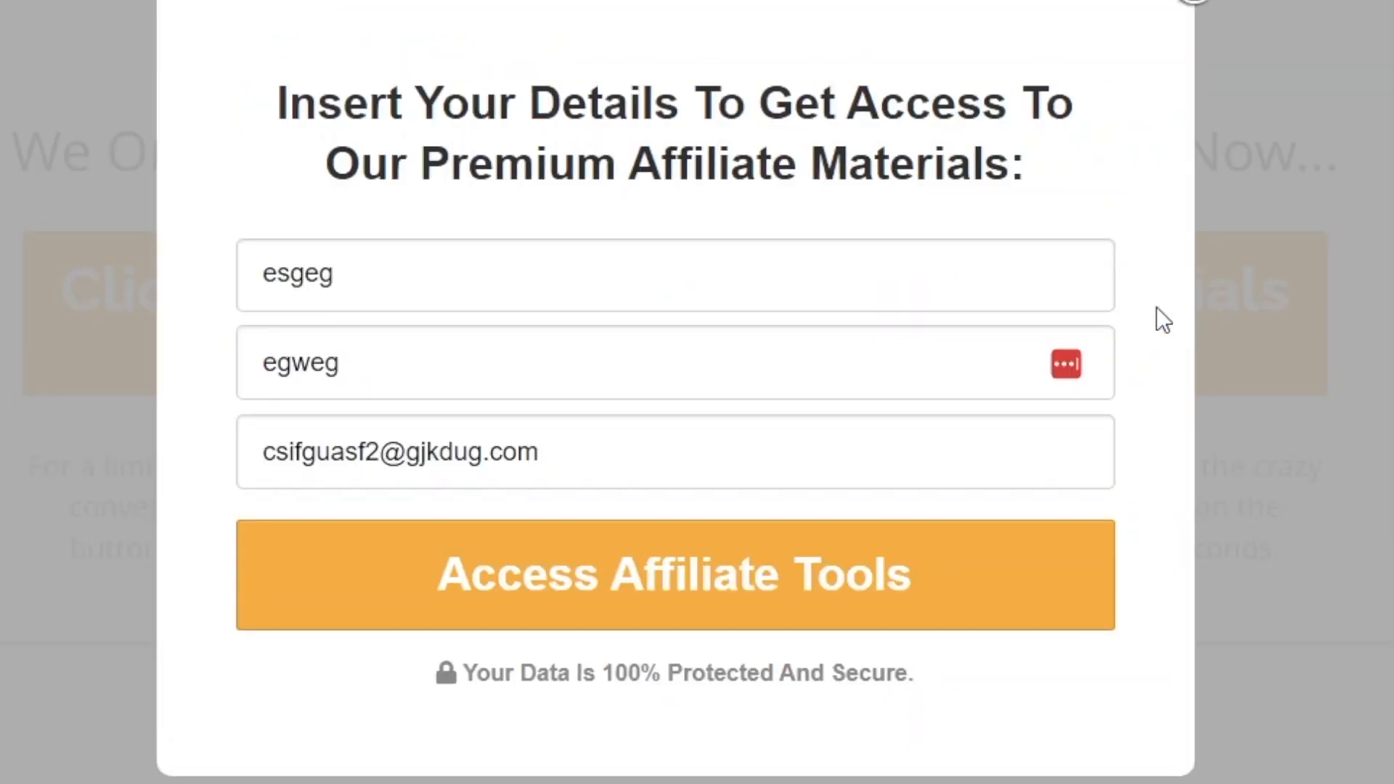
pyautogui.click(667, 577)
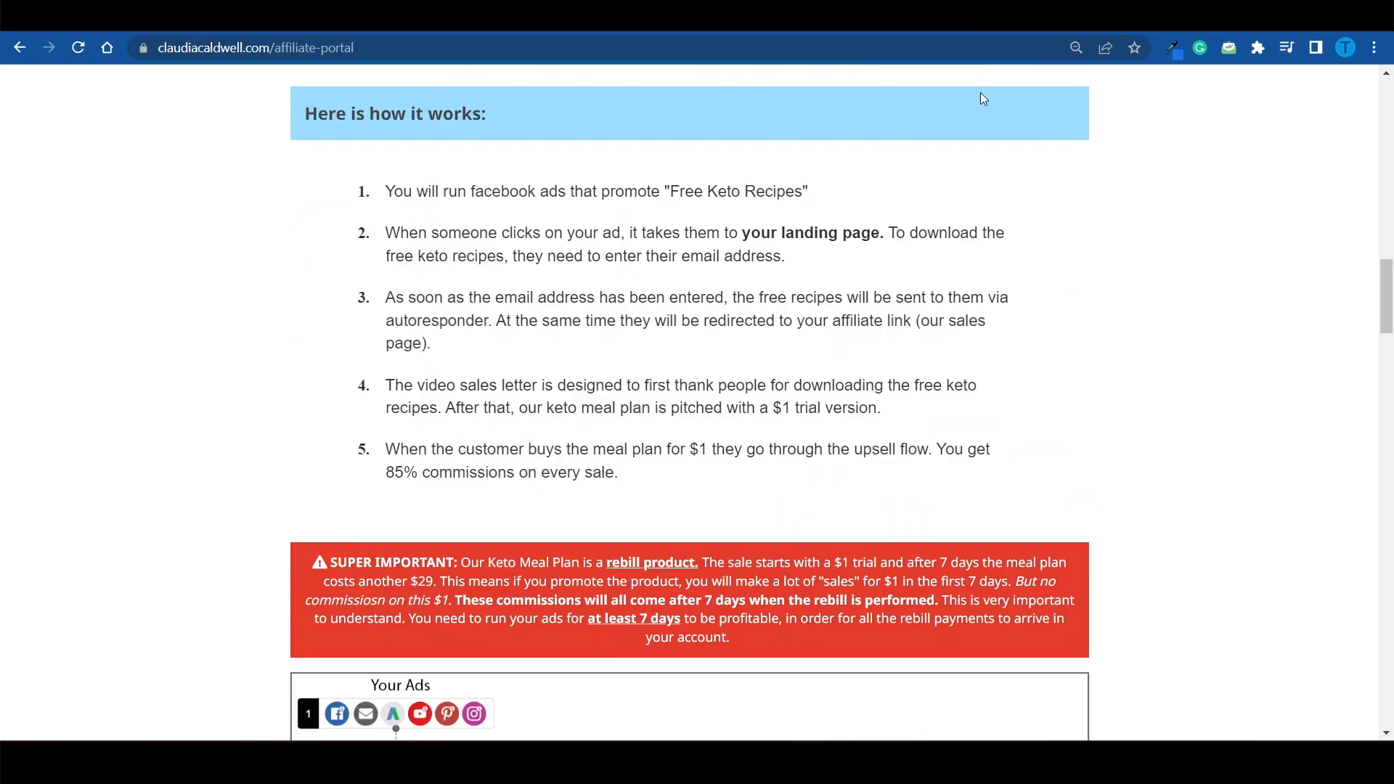
pyautogui.scroll(-3)
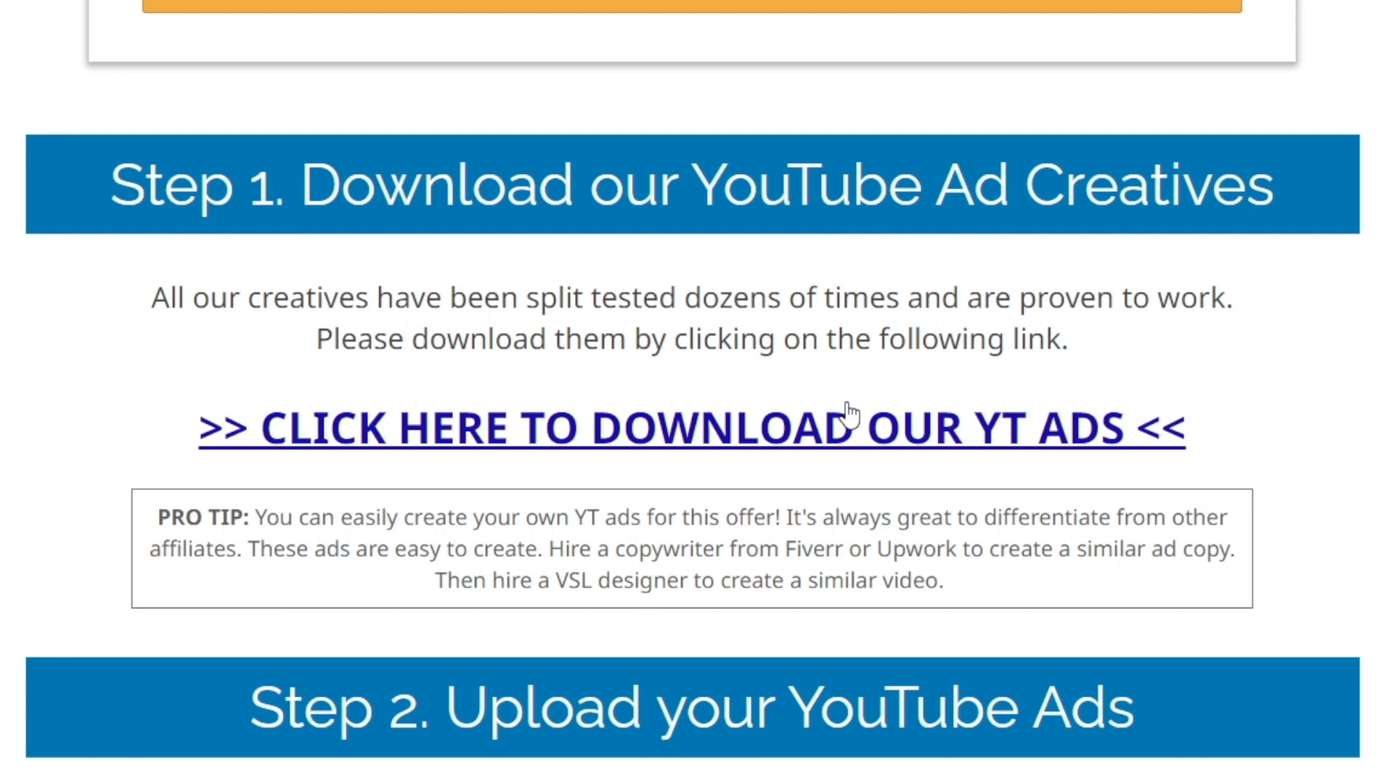
pyautogui.click(720, 428)
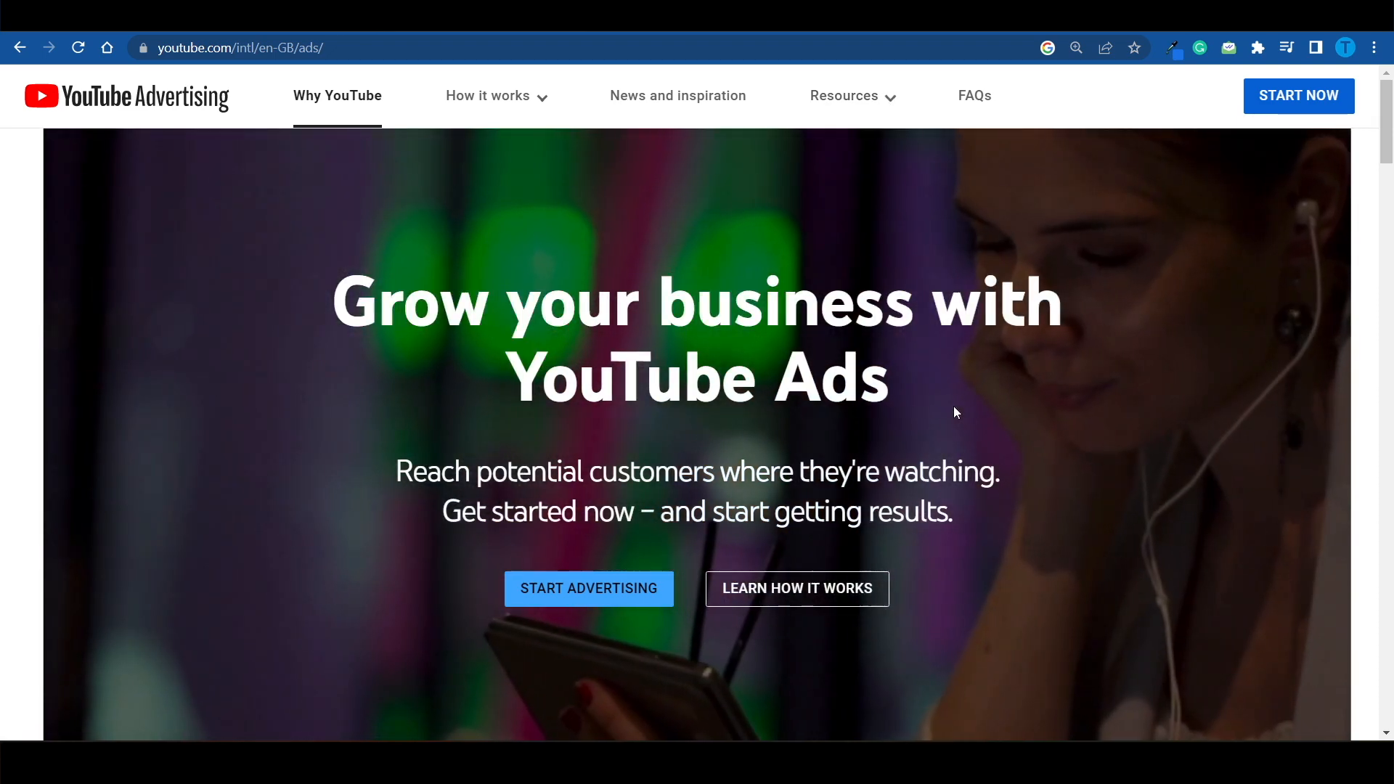
pyautogui.scroll(-3)
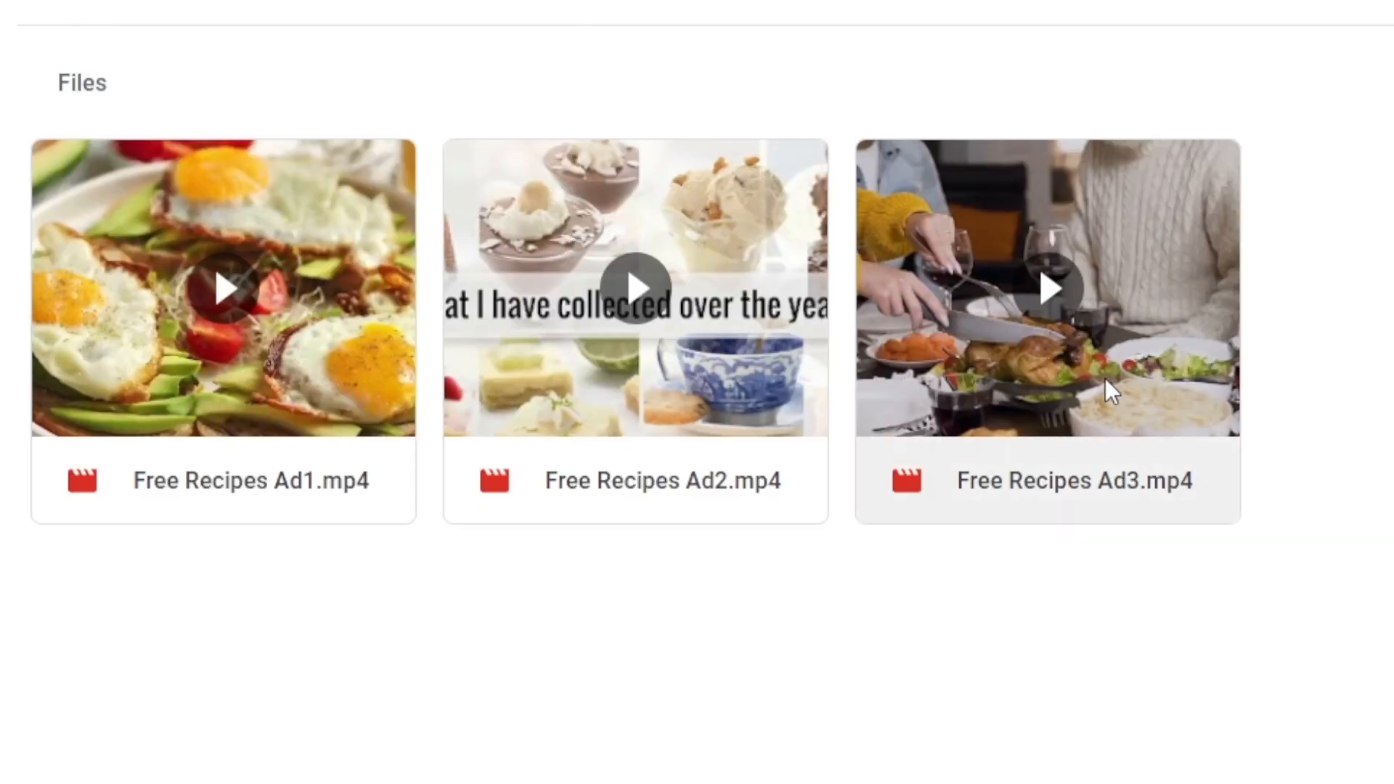
pyautogui.moveTo(1138, 386)
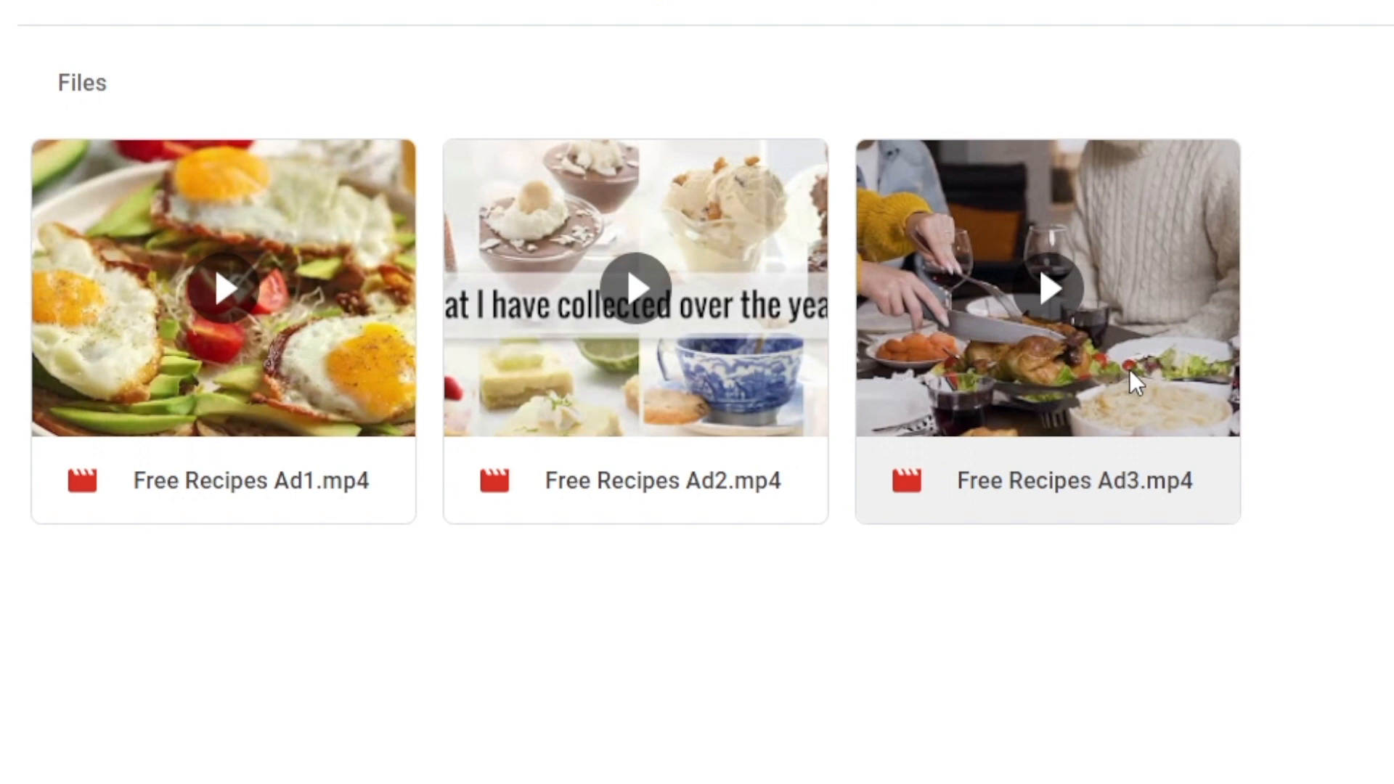
pyautogui.moveTo(1295, 327)
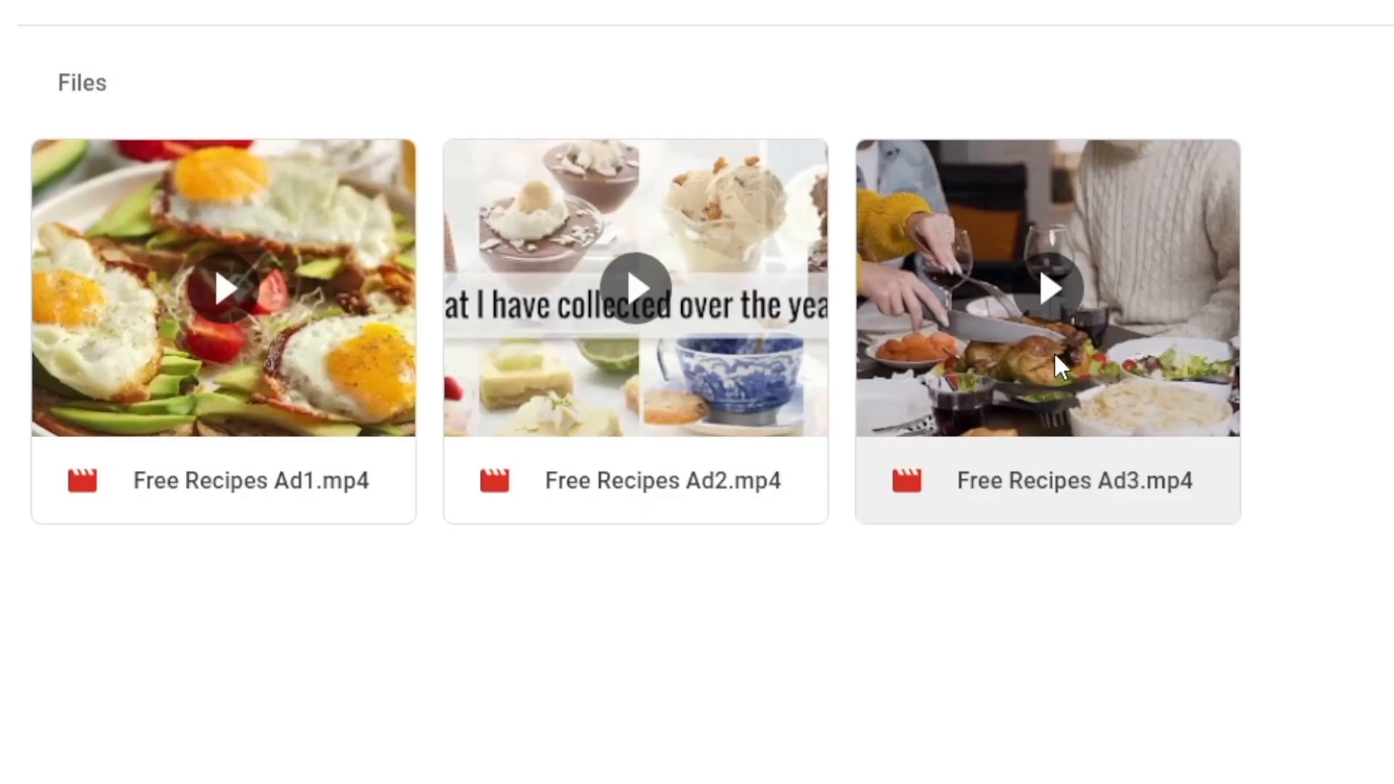
pyautogui.moveTo(1174, 419)
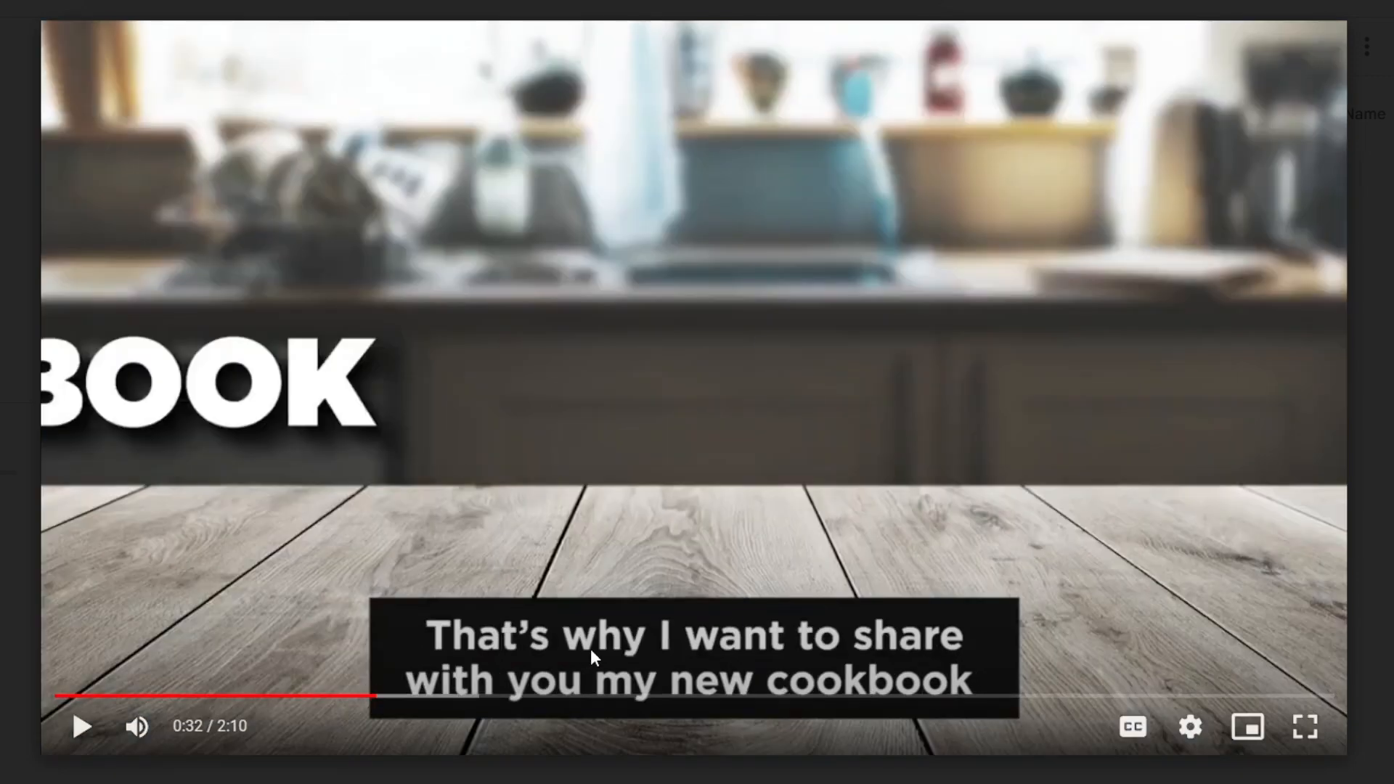
pyautogui.moveTo(526, 725)
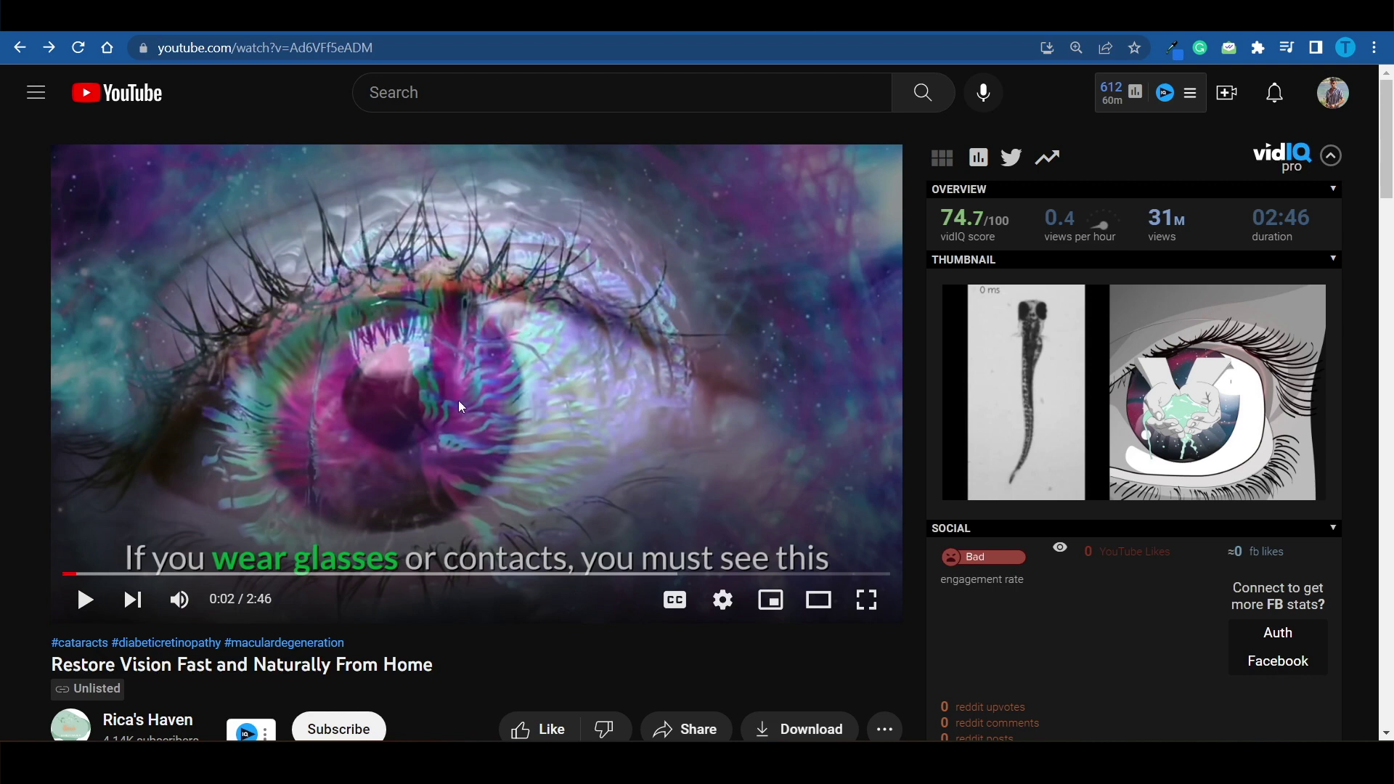
pyautogui.moveTo(486, 394)
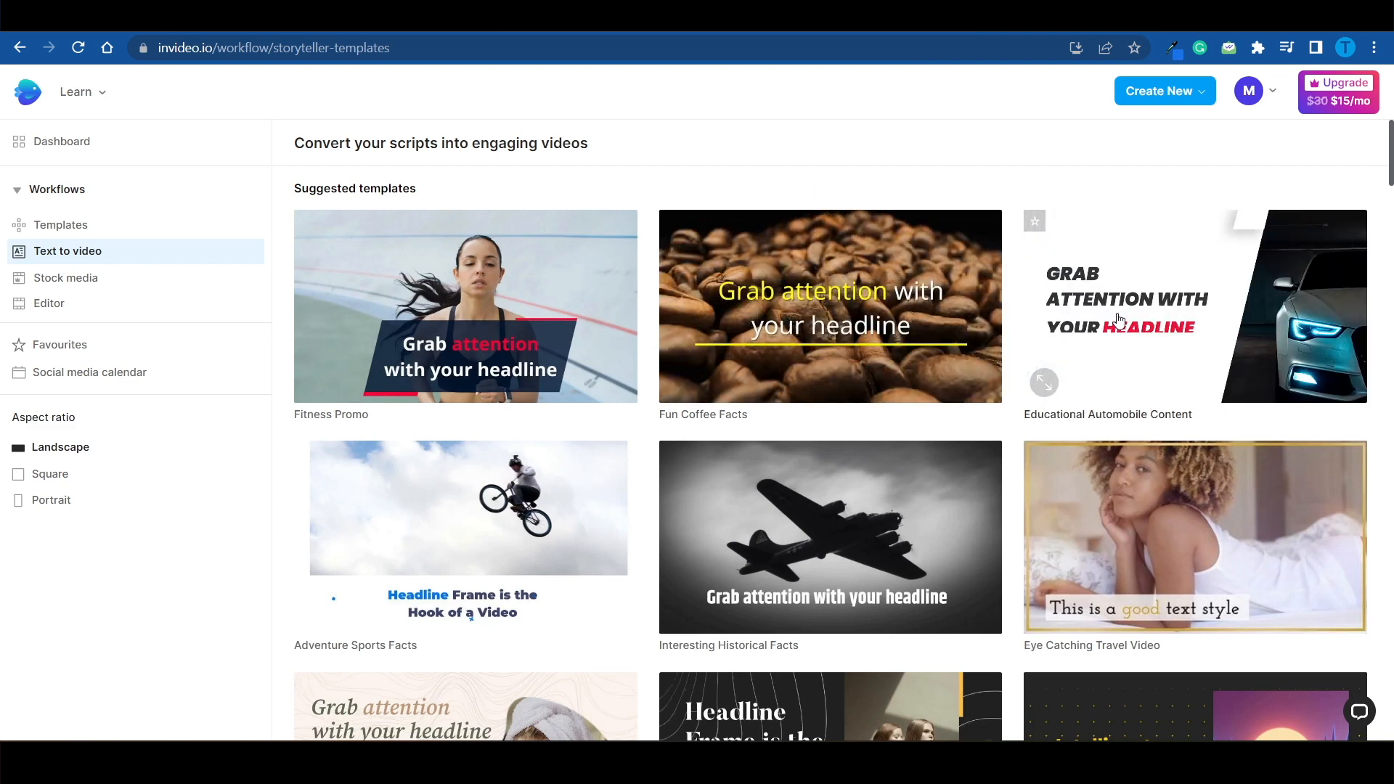
# - Scroll through InVideo's Suggested templates grid for text-to-video
pyautogui.scroll(-3)
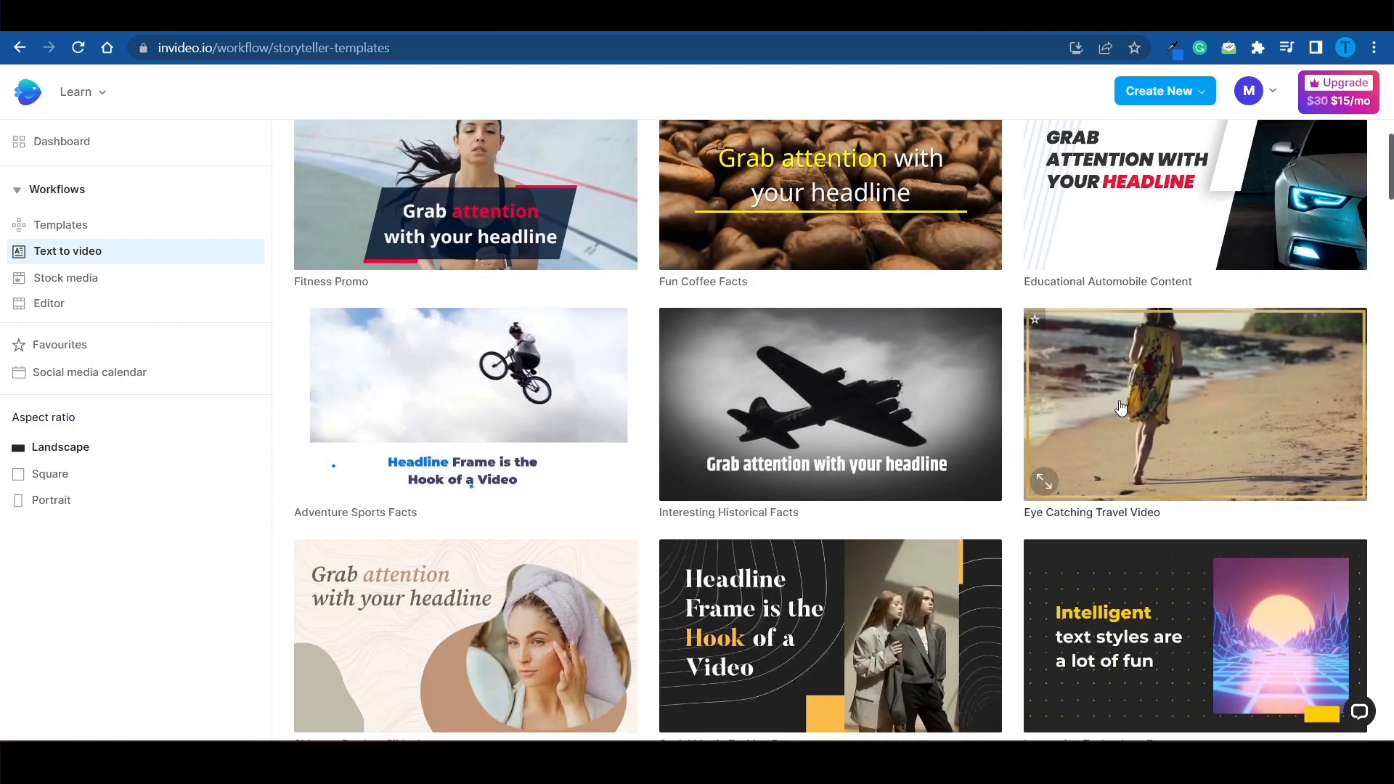
pyautogui.scroll(-3)
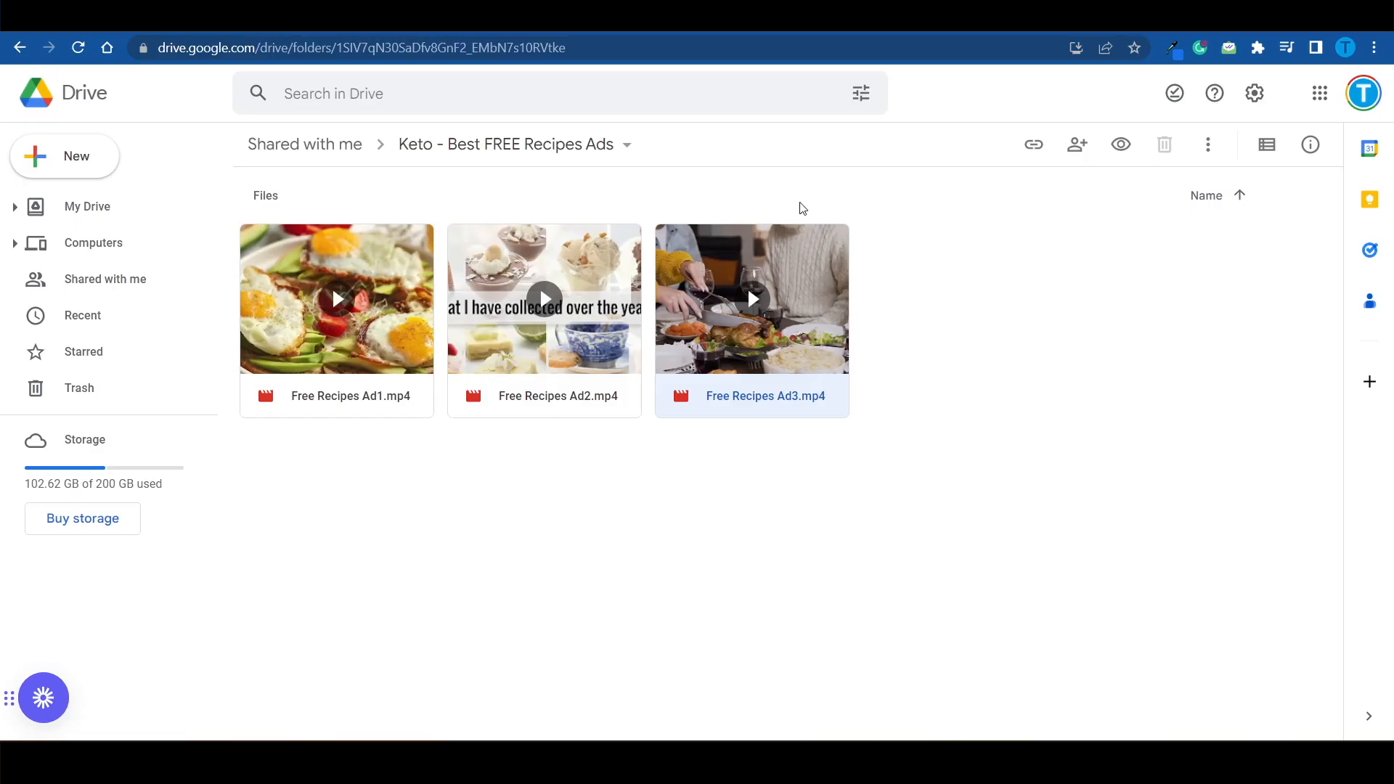
pyautogui.moveTo(778, 312)
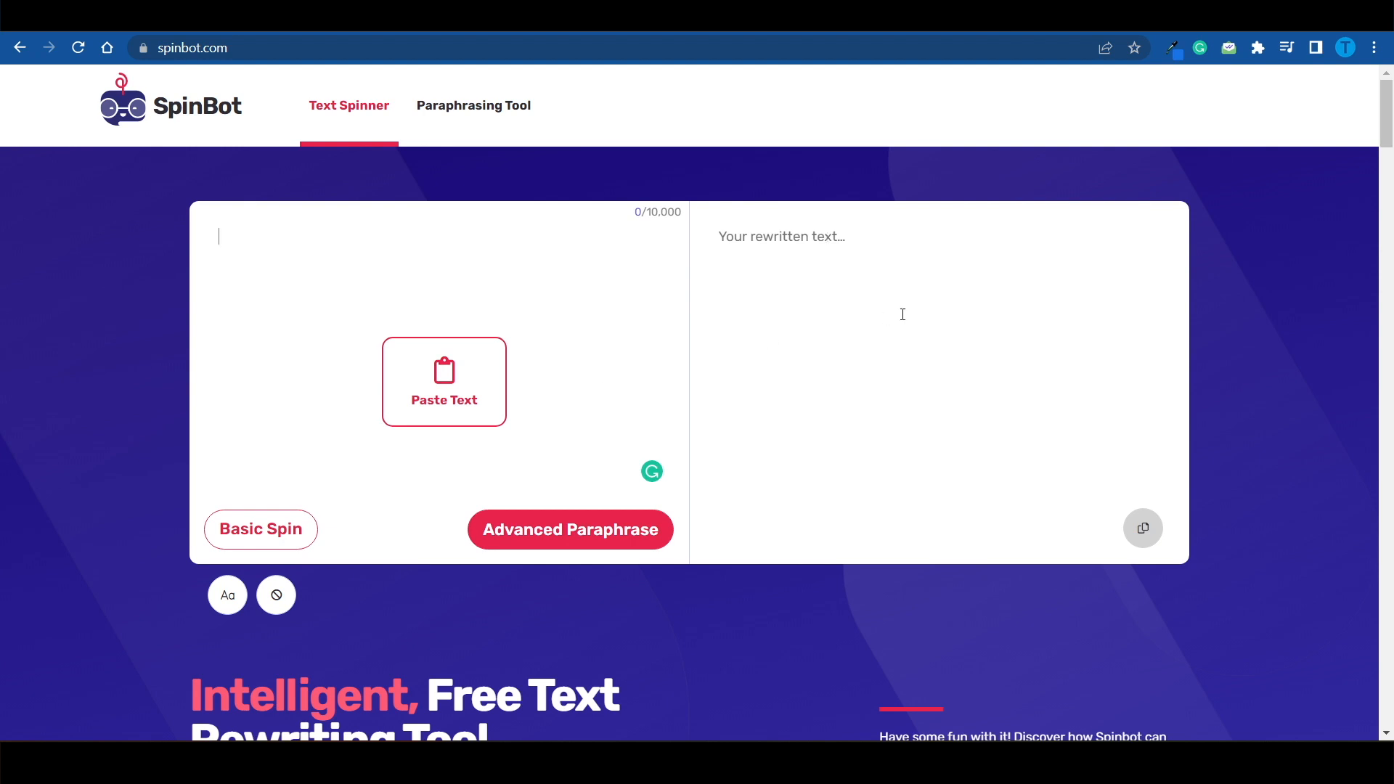
pyautogui.moveTo(622, 537)
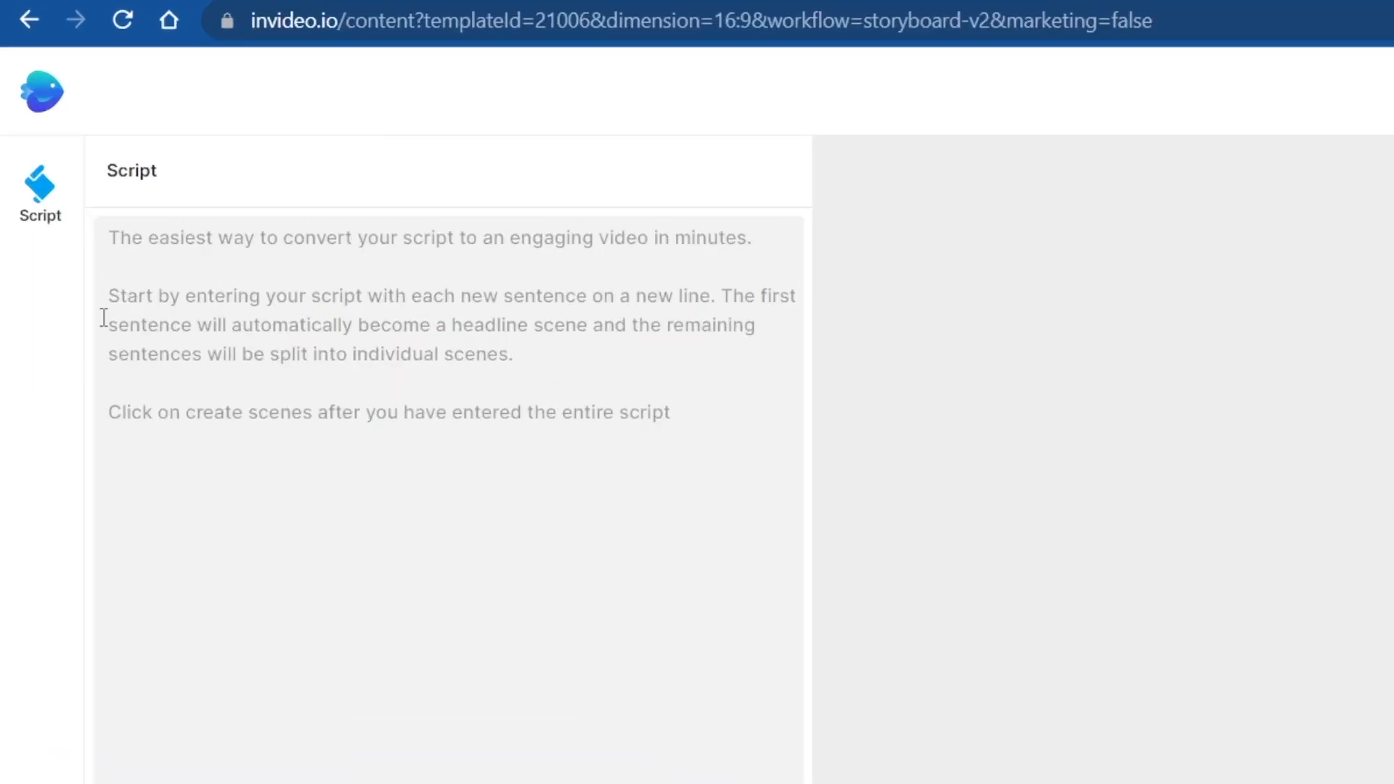
pyautogui.moveTo(1237, 544)
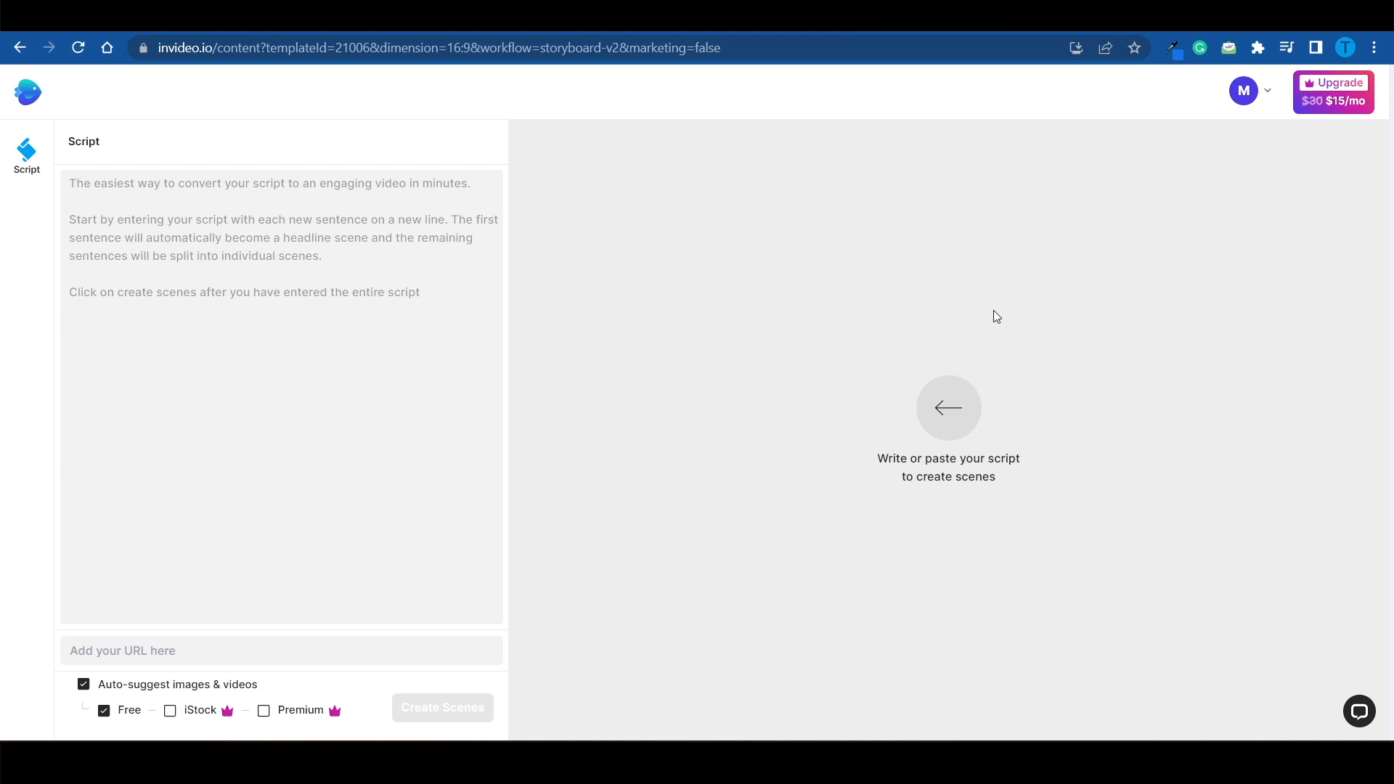
pyautogui.moveTo(1168, 314)
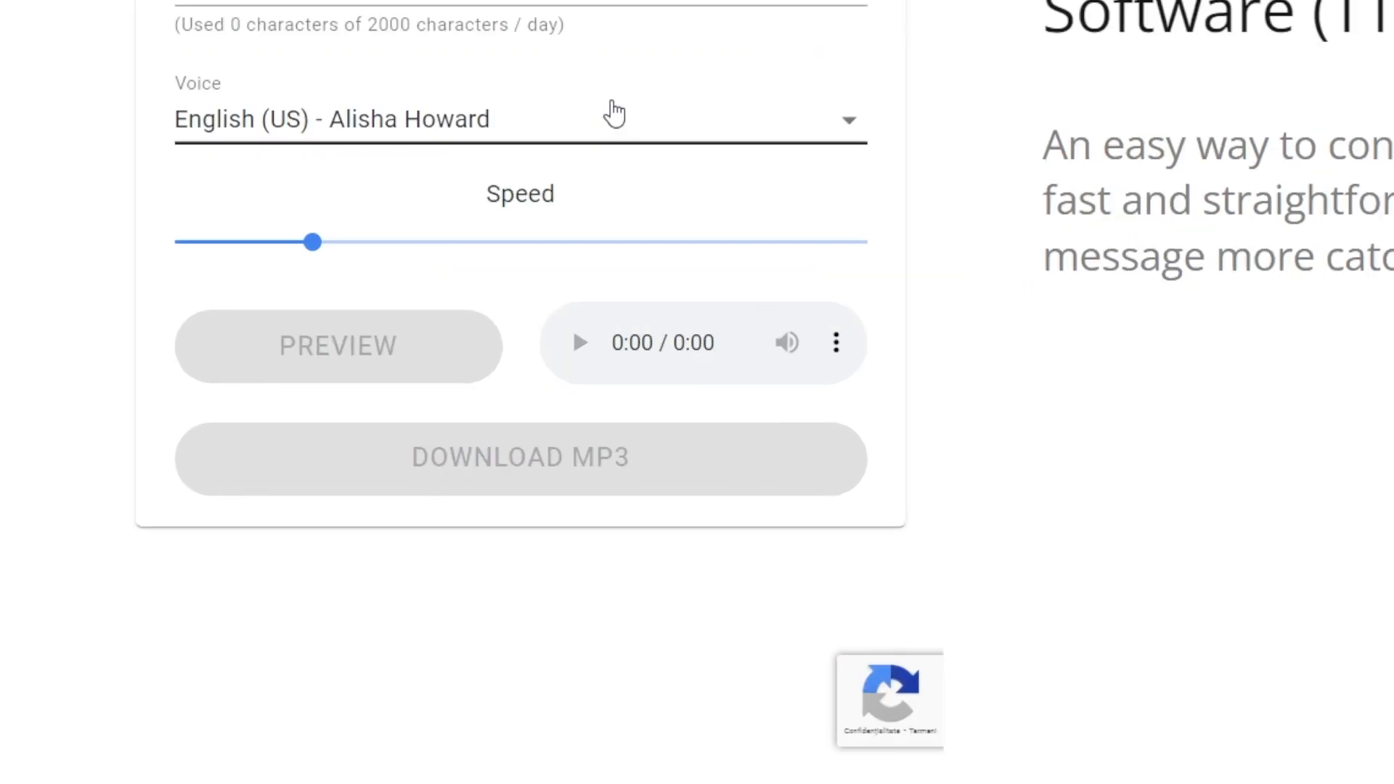
# - Show Wideo's text-to-speech tool with the English (US) Alisha Howard voice selected
pyautogui.click(520, 119)
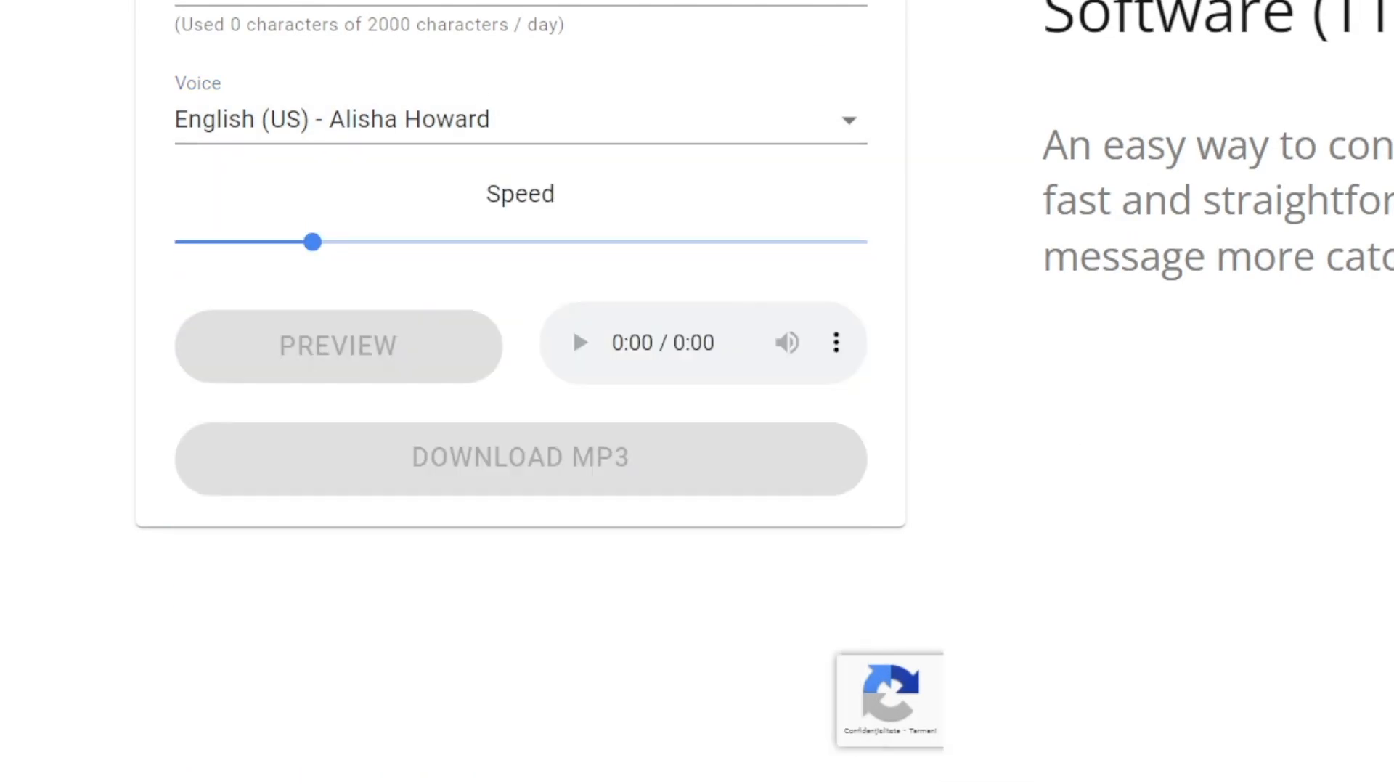
pyautogui.moveTo(950, 253)
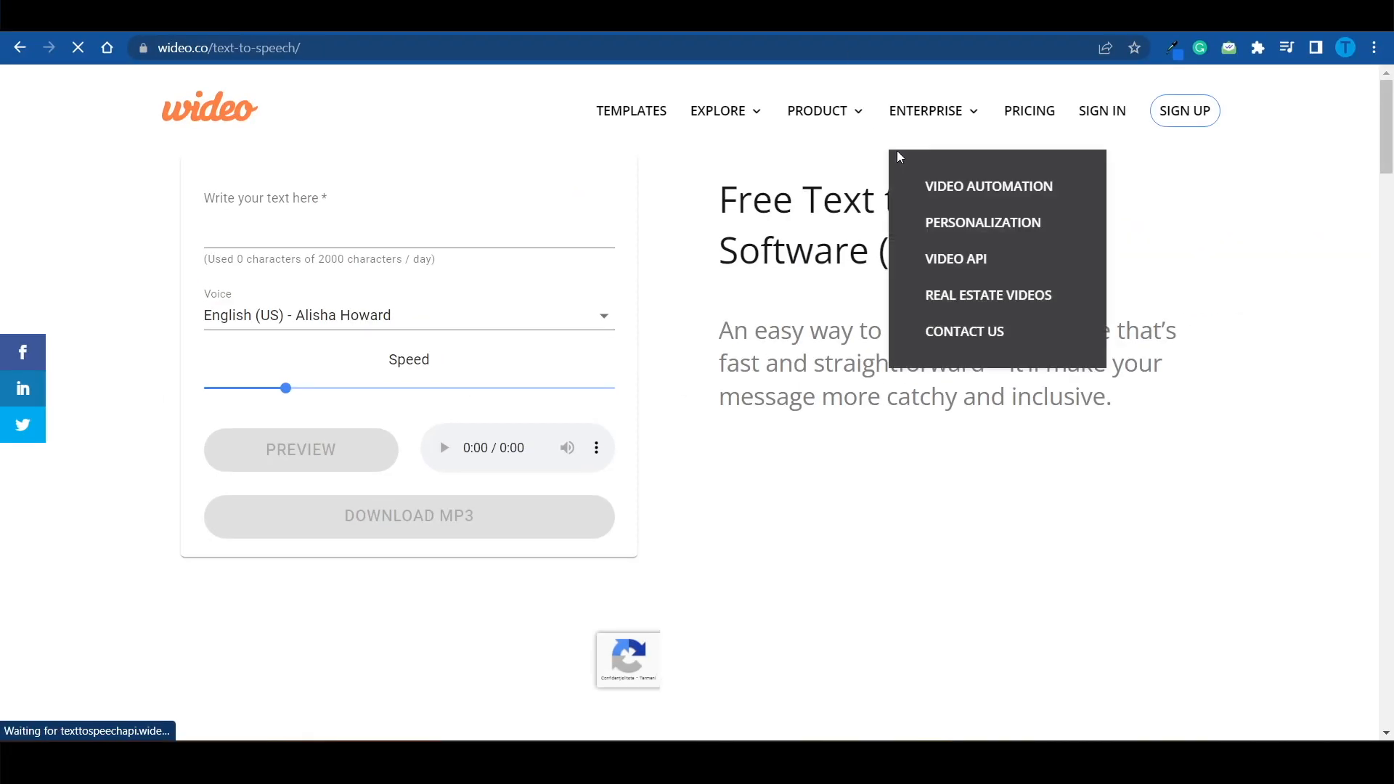
pyautogui.moveTo(749, 163)
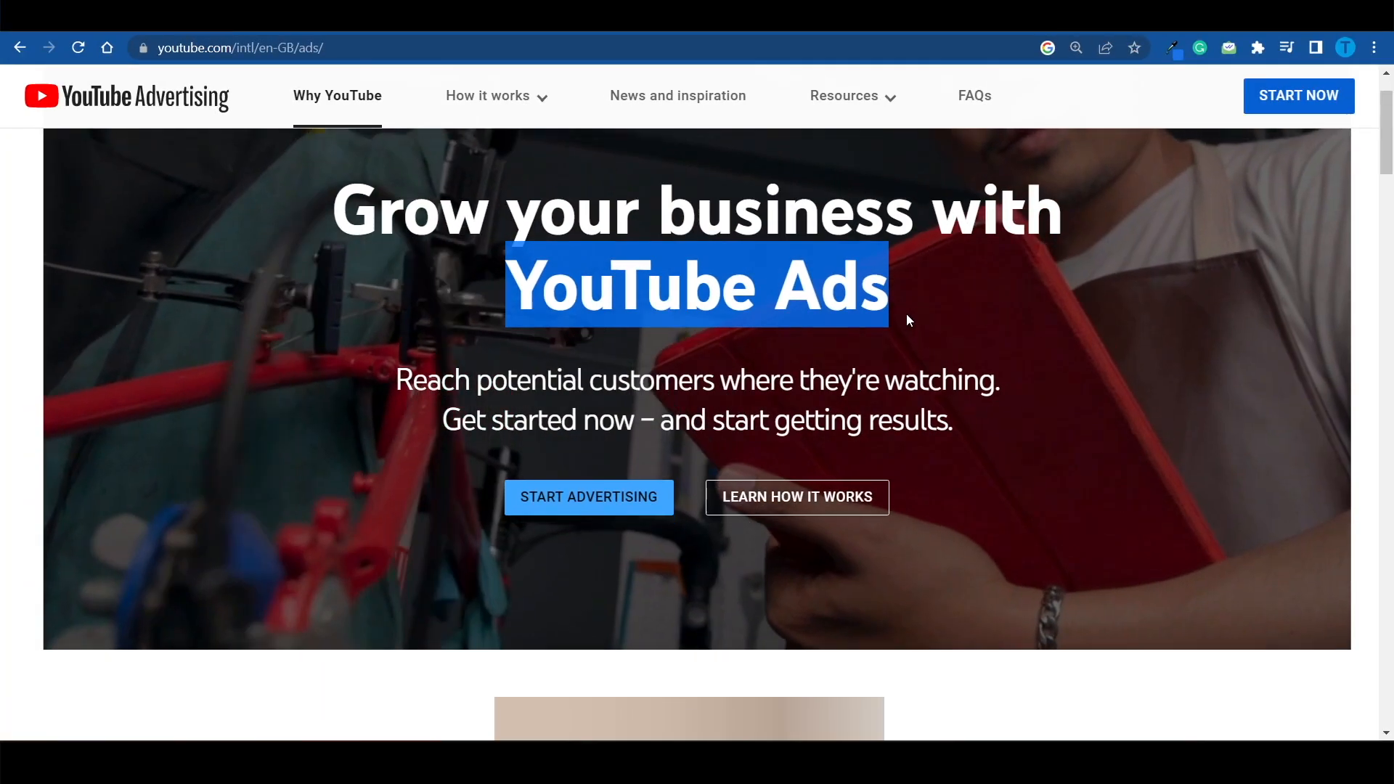
# - Scroll the 'Grow your business with YouTube Ads' page down to 'Reach your customers'
pyautogui.scroll(-3)
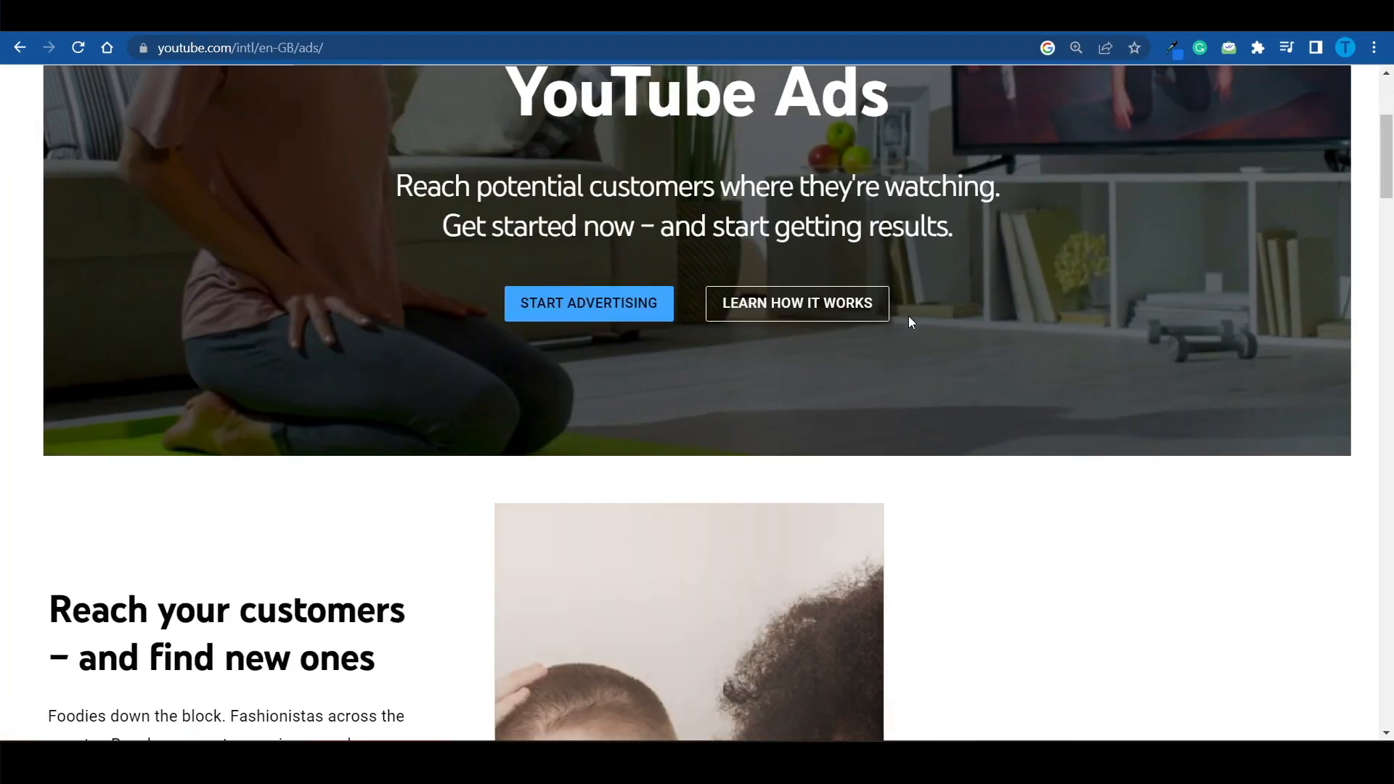
pyautogui.scroll(-3)
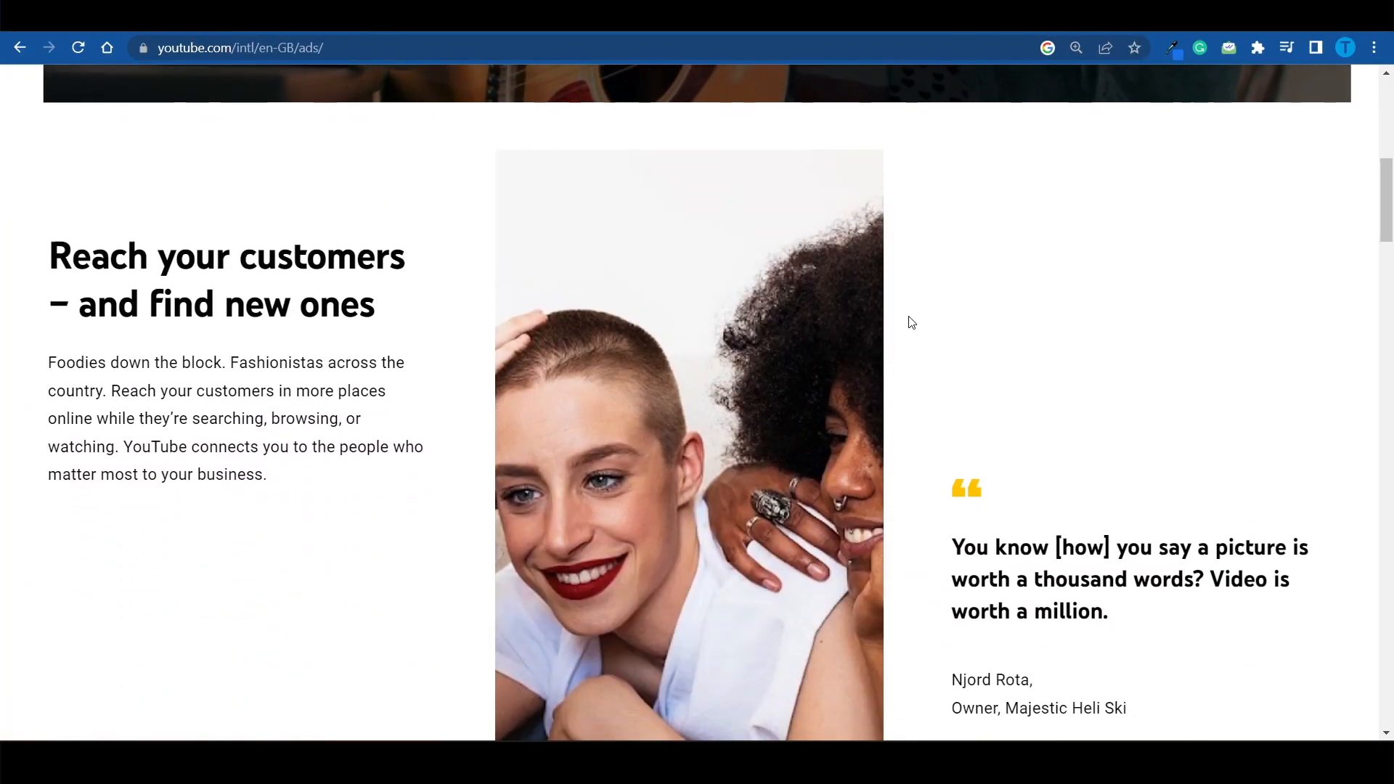
pyautogui.scroll(-3)
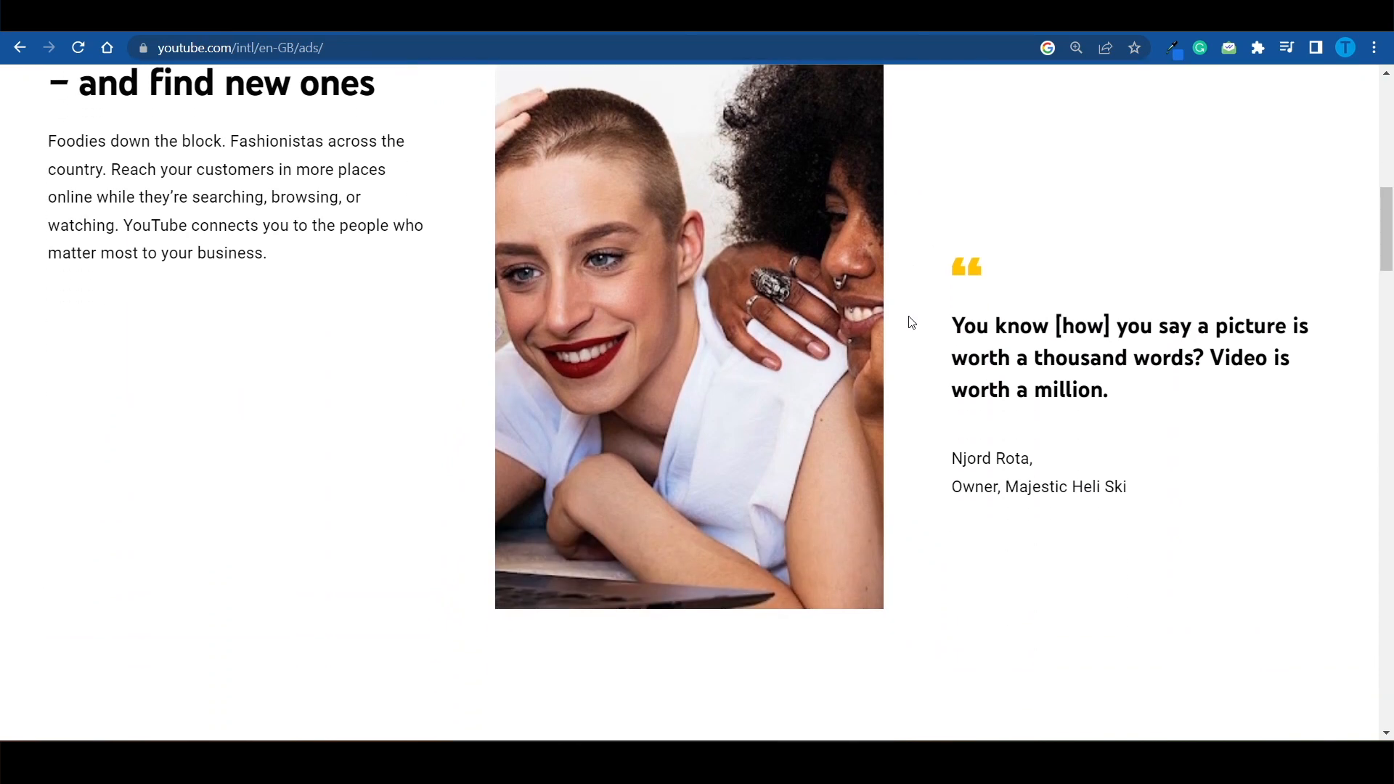
pyautogui.scroll(-3)
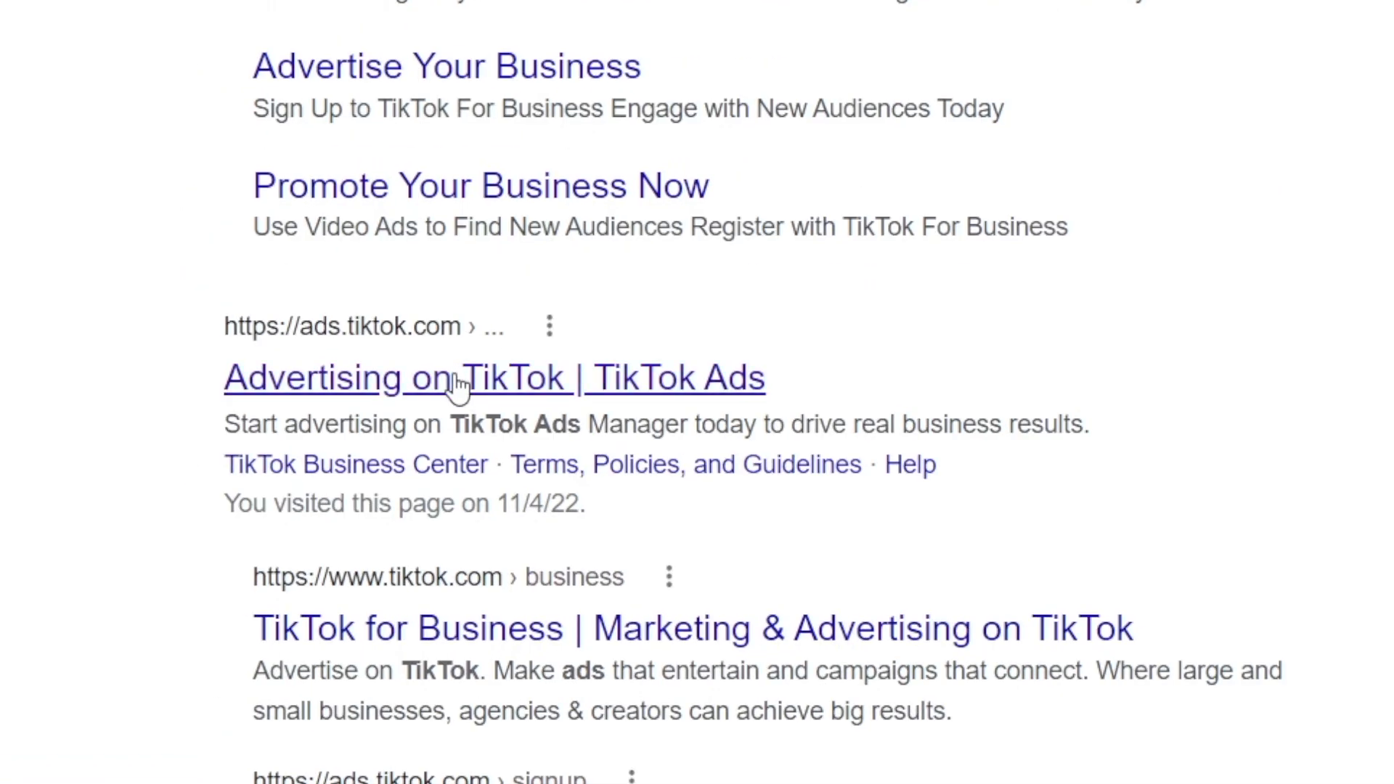
# - Open the 'Advertising on TikTok | TikTok Ads' result, then go back
pyautogui.click(457, 377)
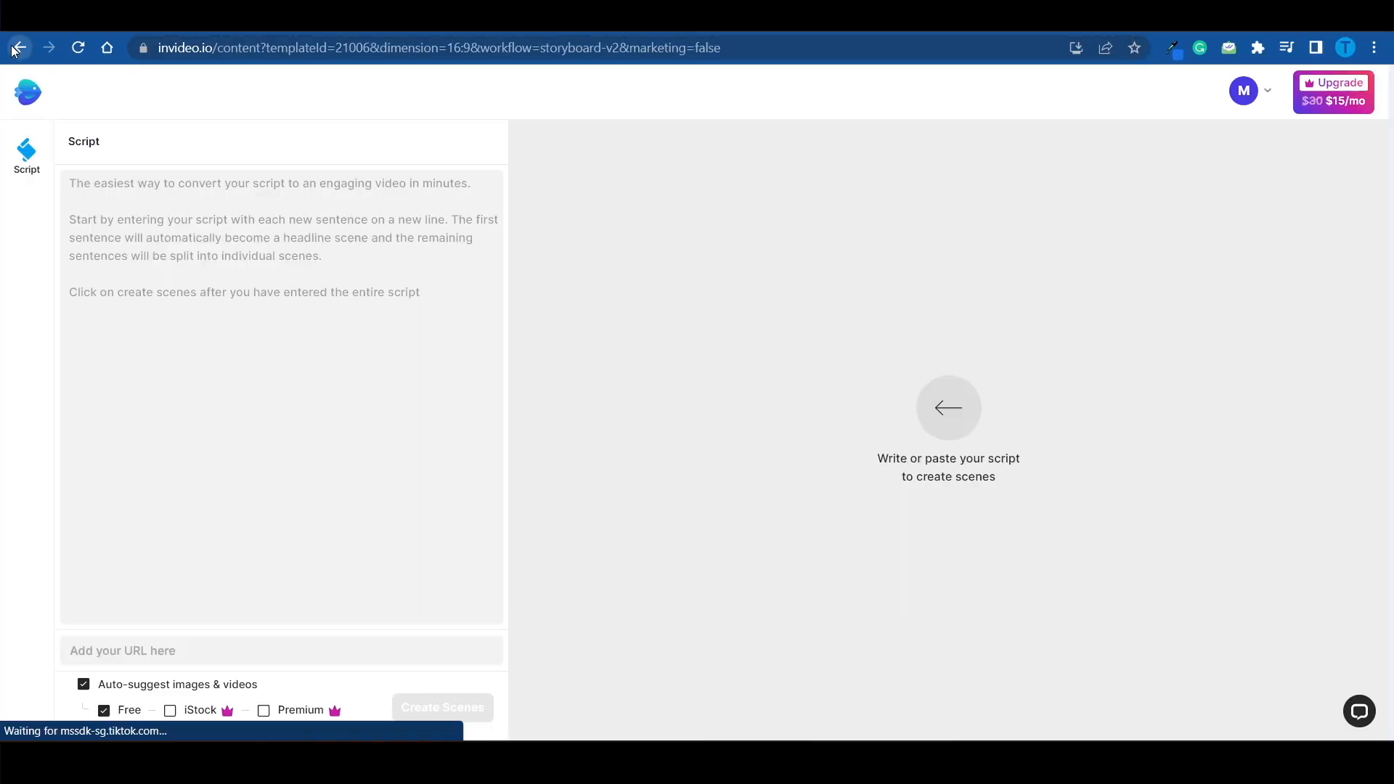
pyautogui.click(20, 48)
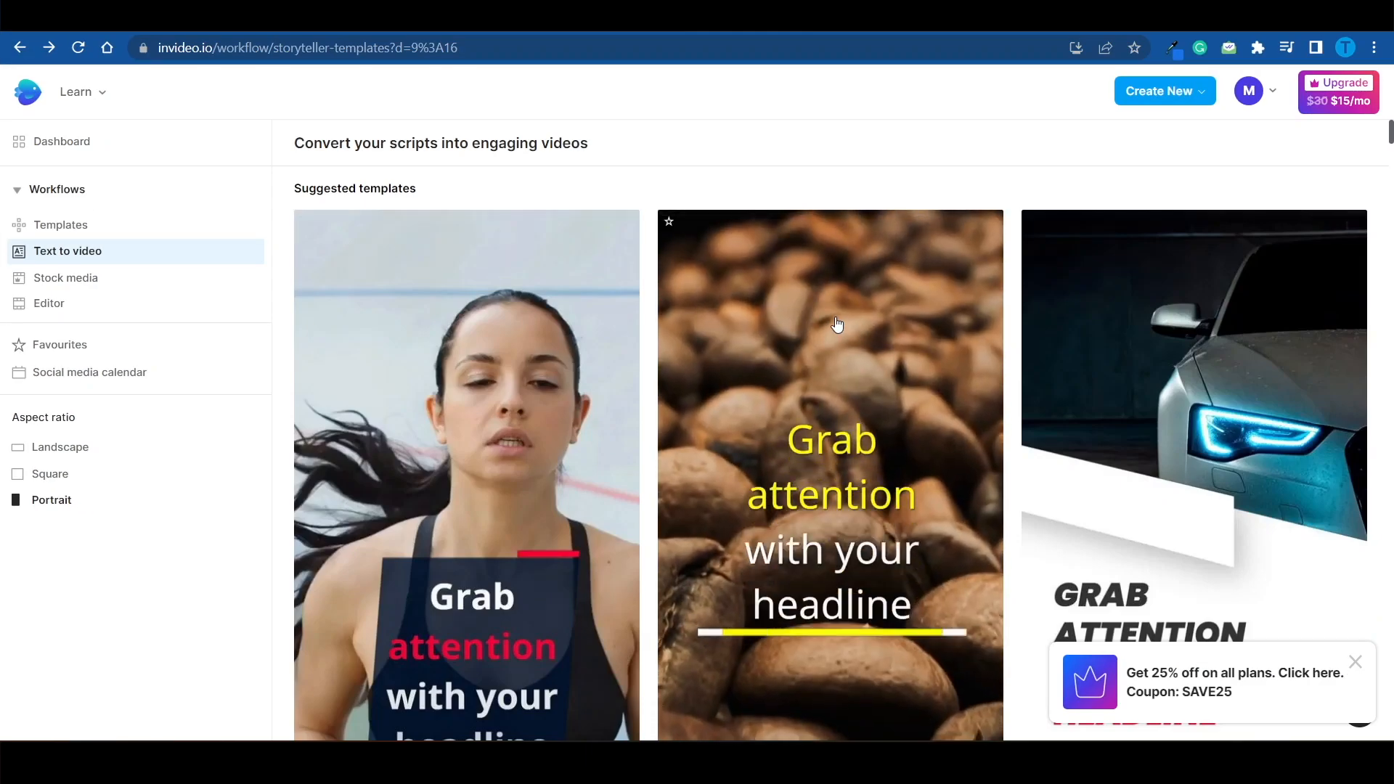
# - Scroll through the portrait text-to-video templates in InVideo
pyautogui.scroll(-3)
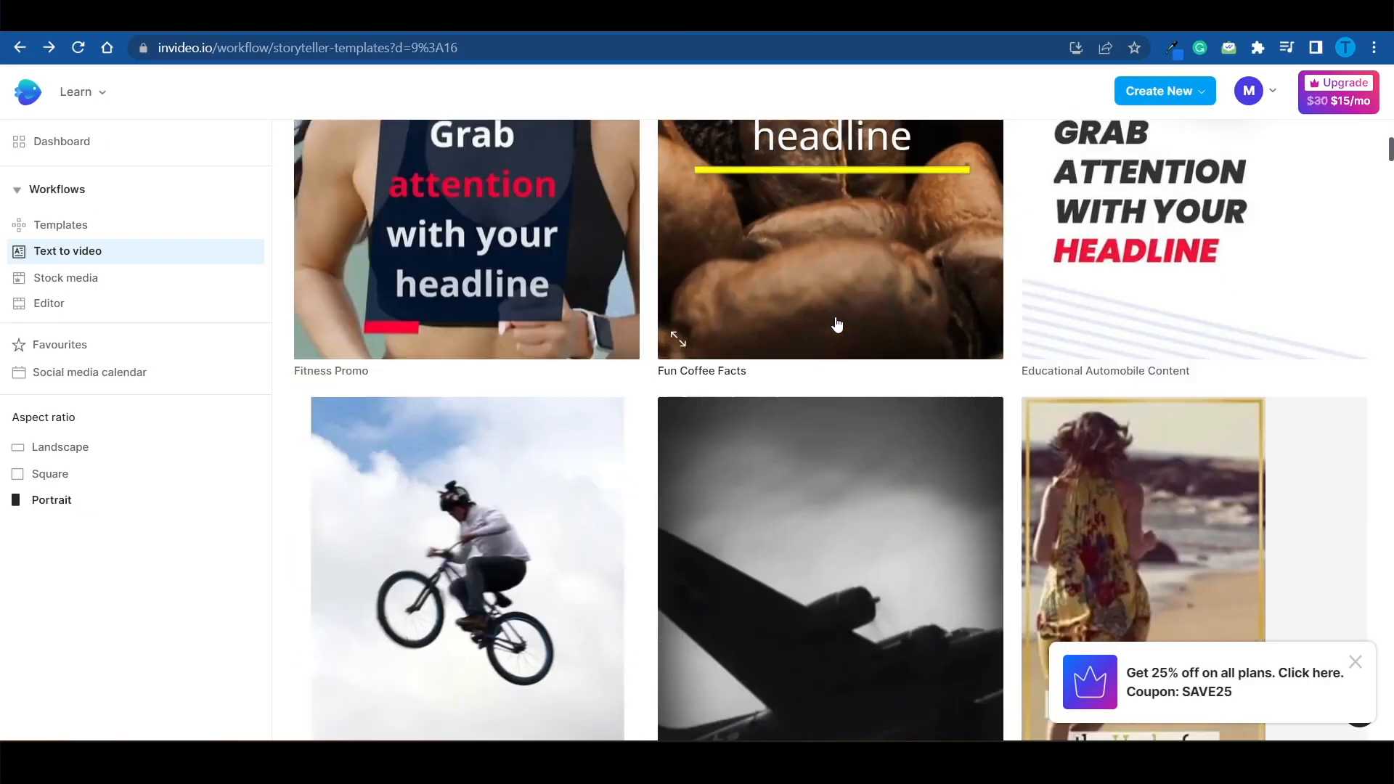
pyautogui.scroll(-3)
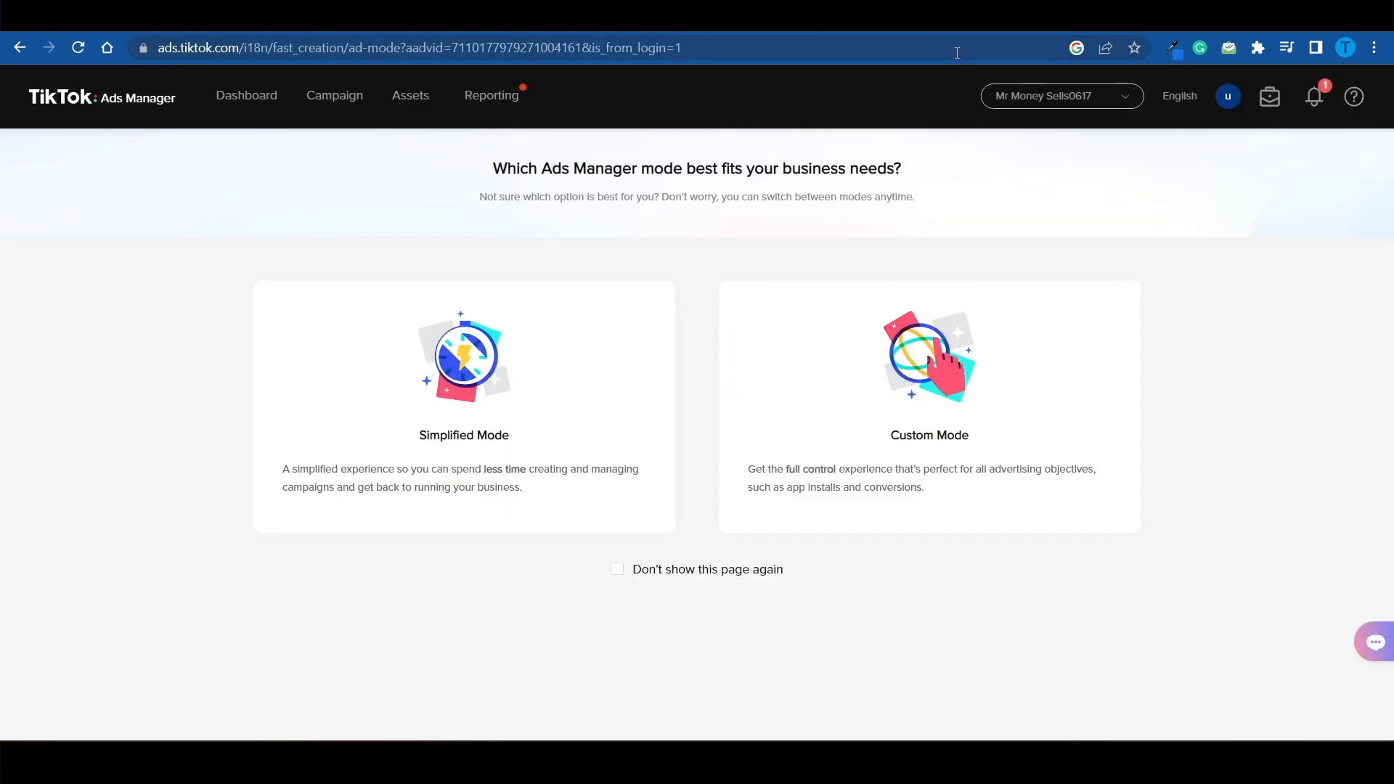
pyautogui.moveTo(941, 147)
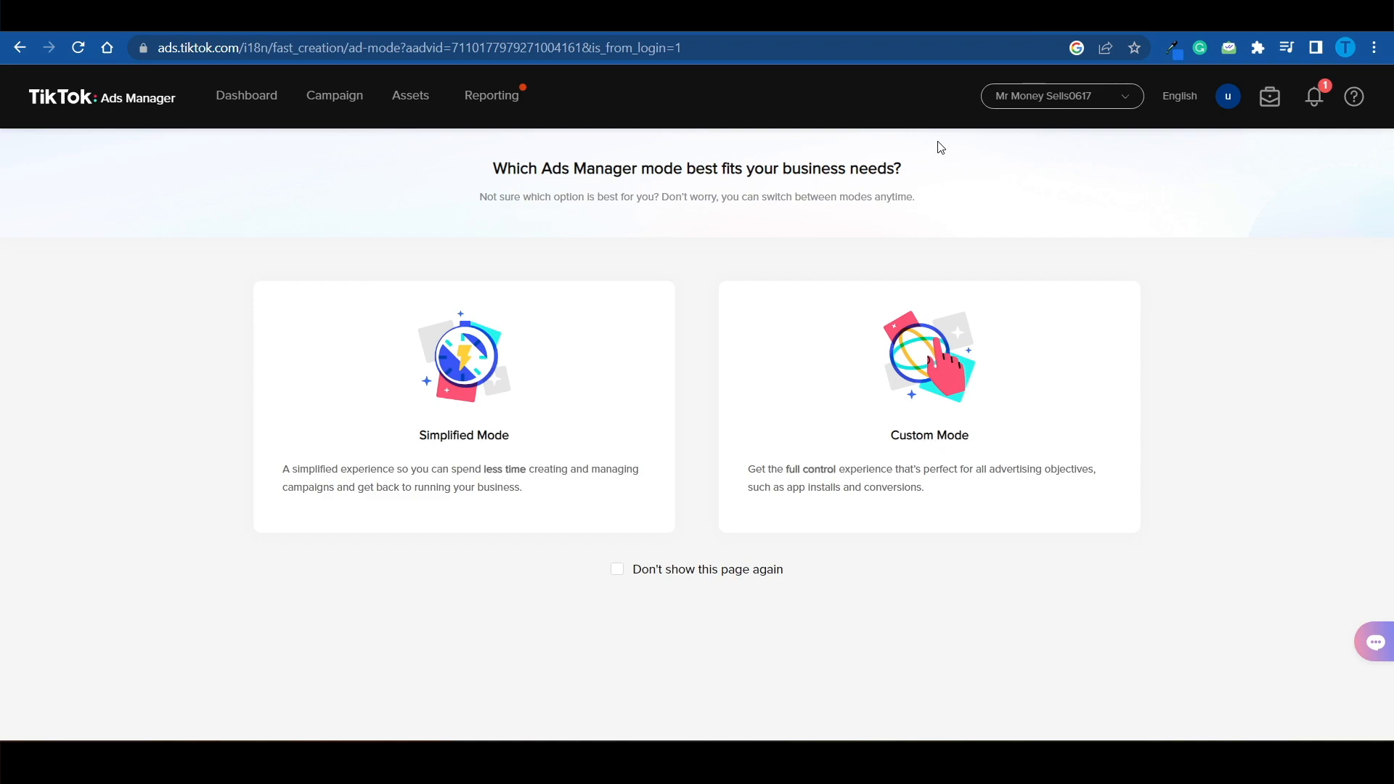